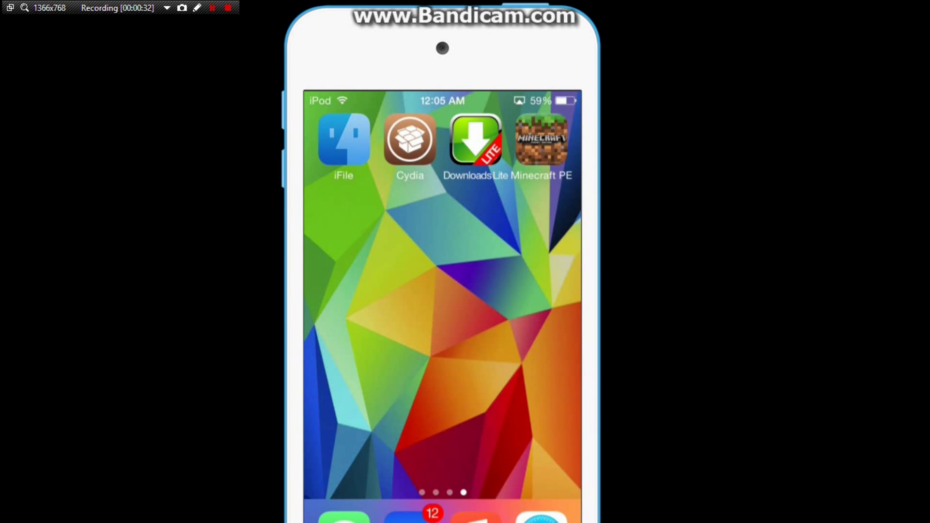
# - Launch Minecraft PE, then open Cydia and start editing its sources list
pyautogui.click(541, 143)
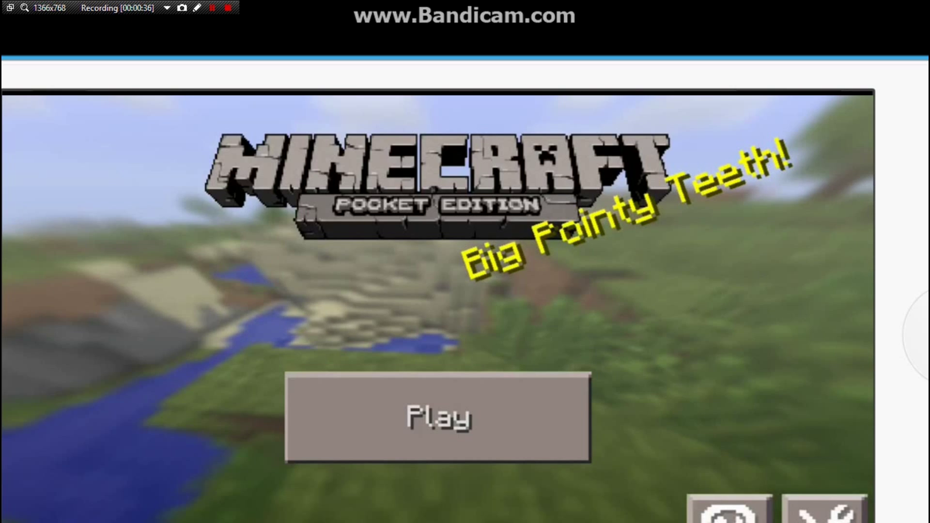
pyautogui.click(438, 417)
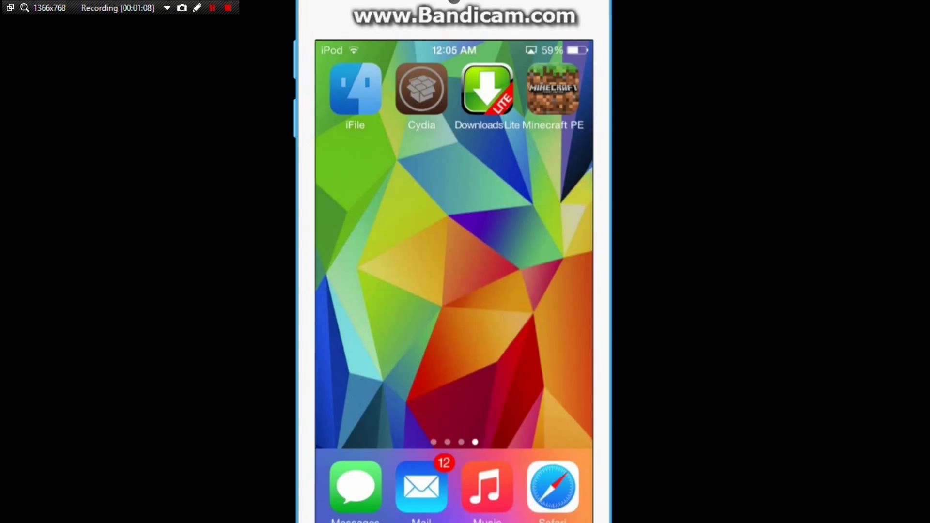
pyautogui.click(422, 89)
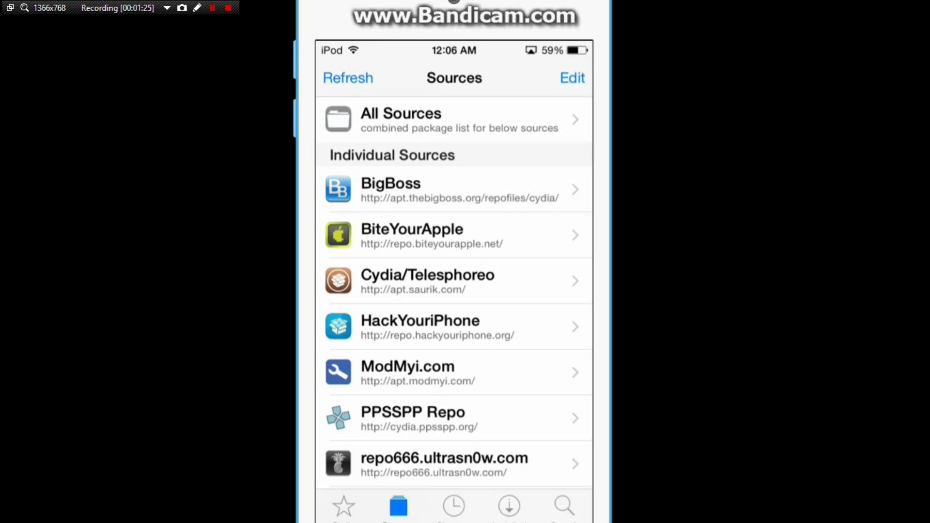
pyautogui.click(571, 77)
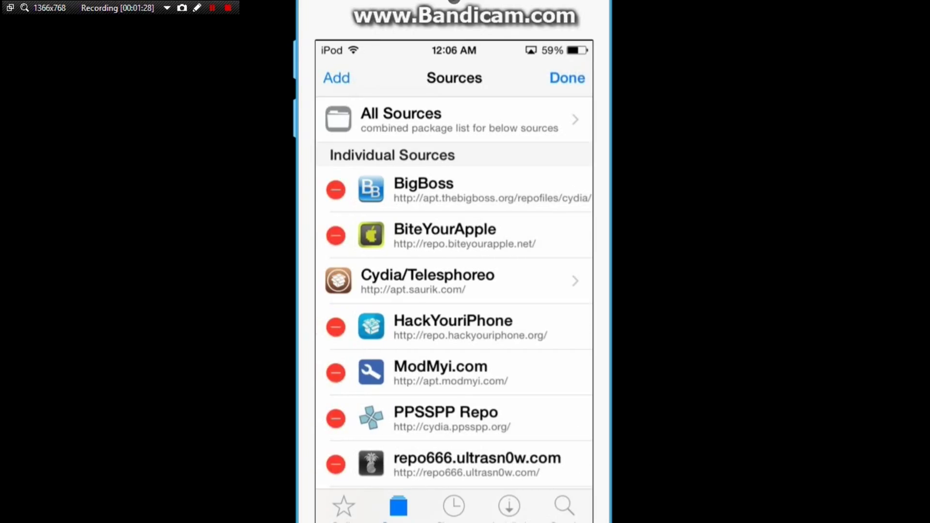
pyautogui.click(335, 77)
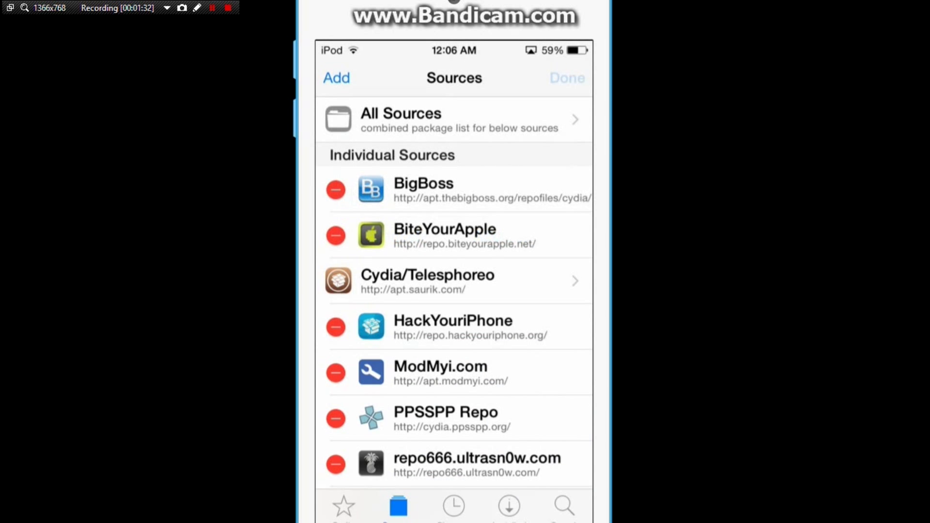
# - Finish editing sources, then open the add-source URL dialog and cancel it
pyautogui.click(566, 78)
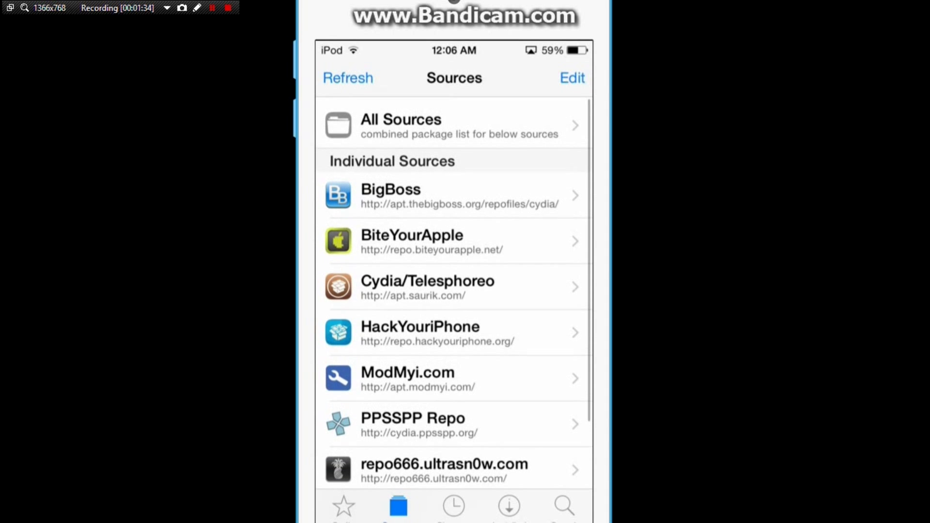
pyautogui.click(454, 235)
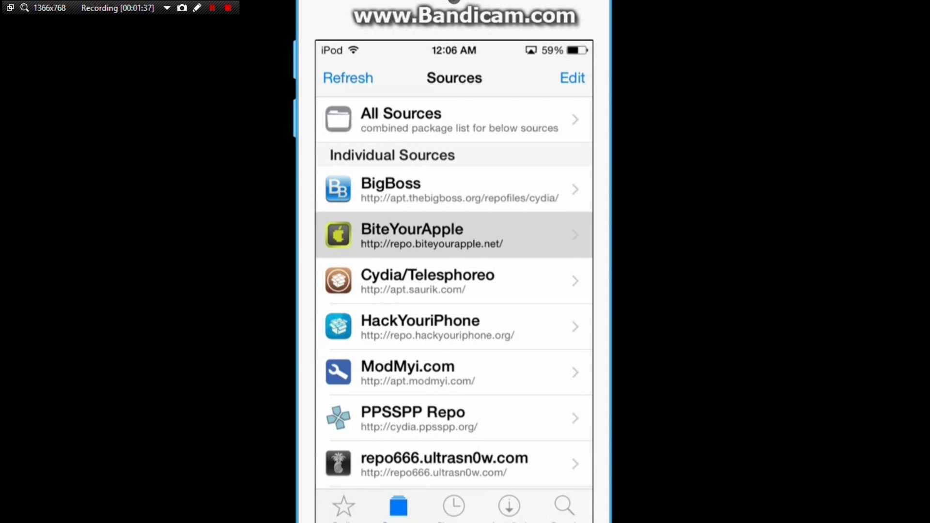
pyautogui.scroll(-3)
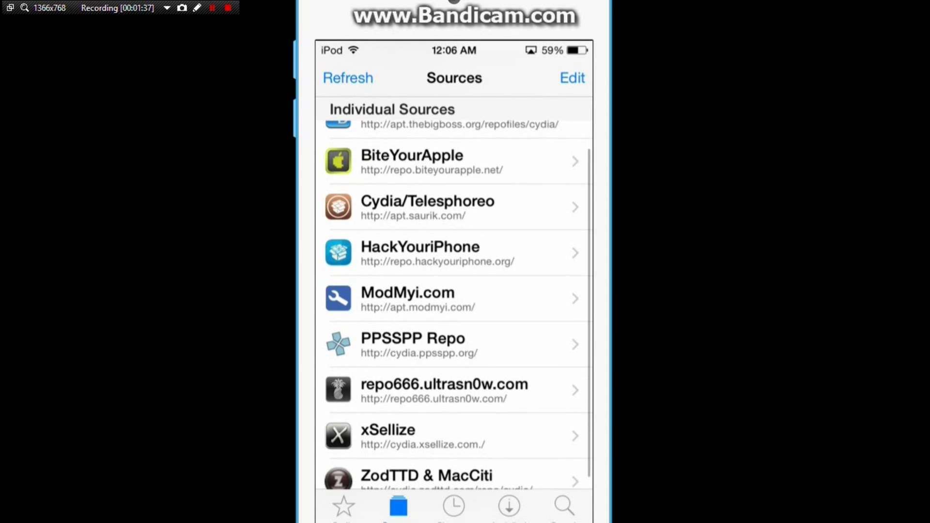
pyautogui.click(571, 78)
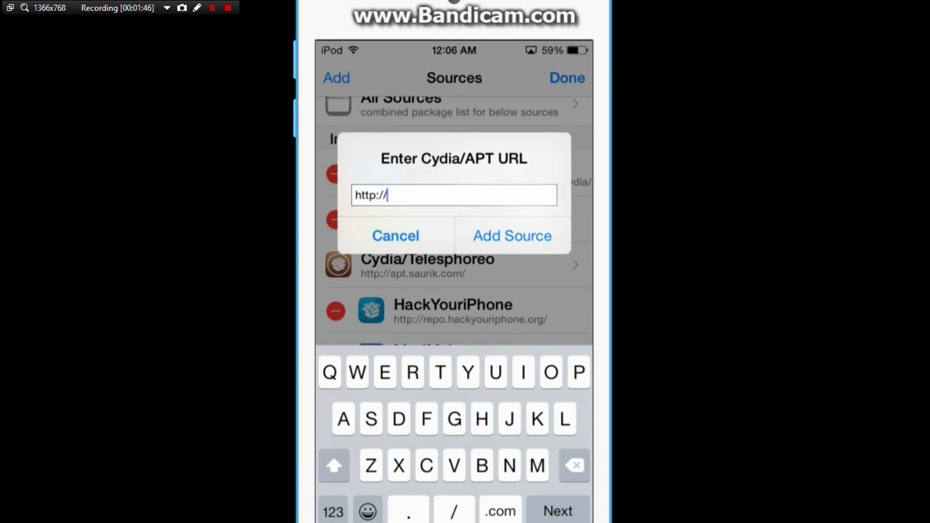
pyautogui.click(395, 235)
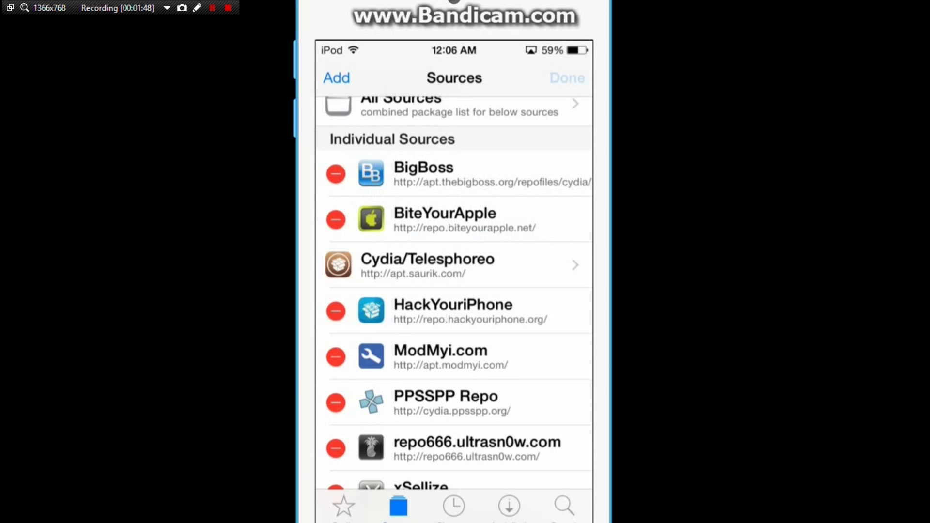
# - Search Cydia for iFile, open the BiteYourApple package, and dismiss its Modify options
pyautogui.click(563, 505)
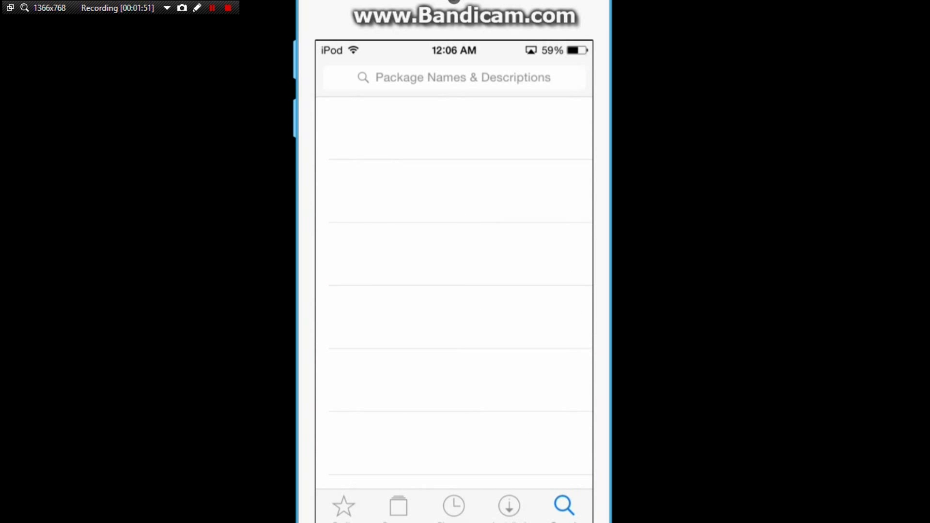
pyautogui.write('lfile')
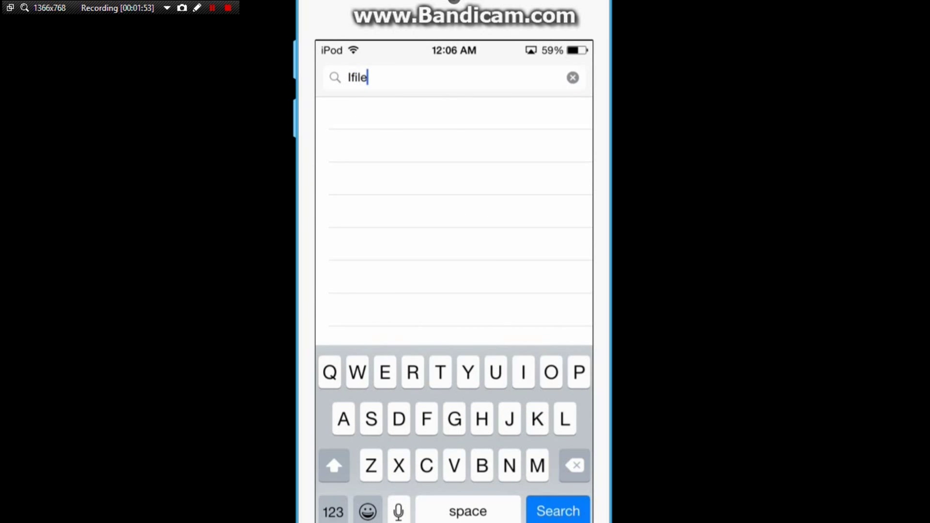
pyautogui.click(556, 510)
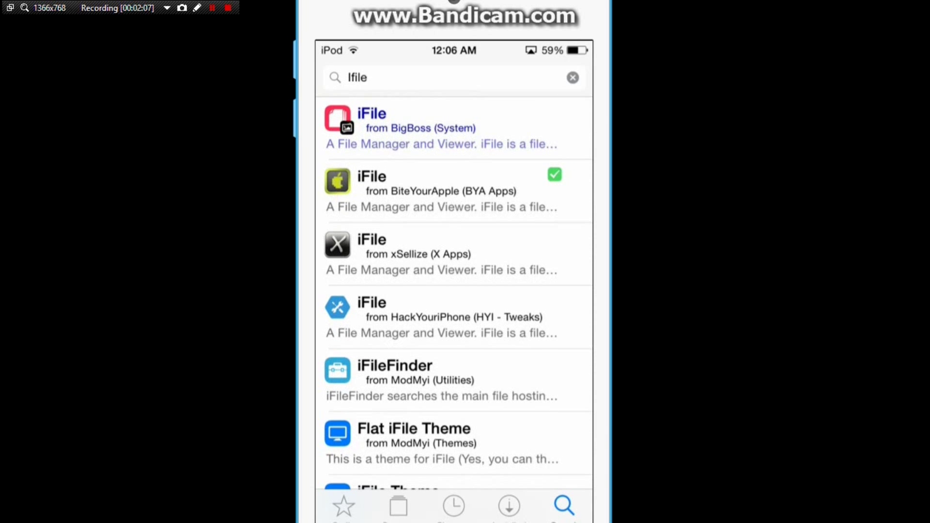
pyautogui.click(441, 190)
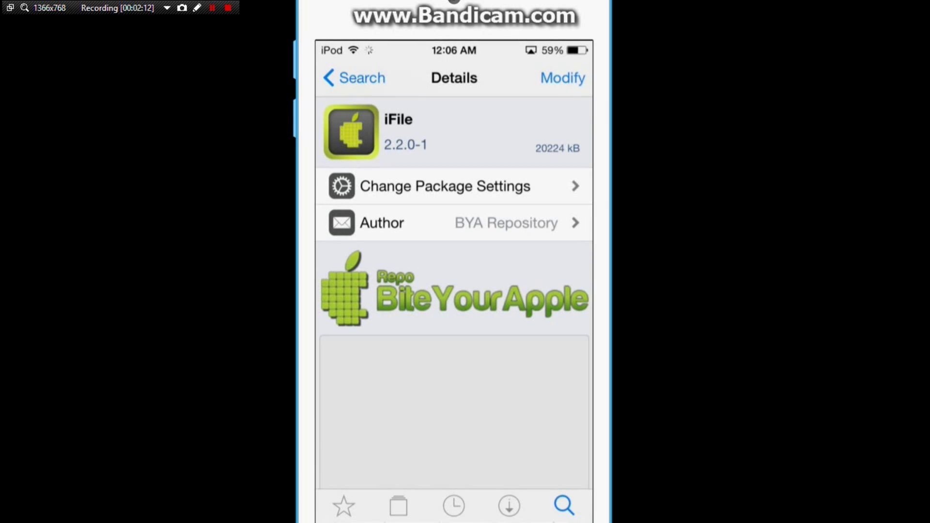
pyautogui.click(561, 78)
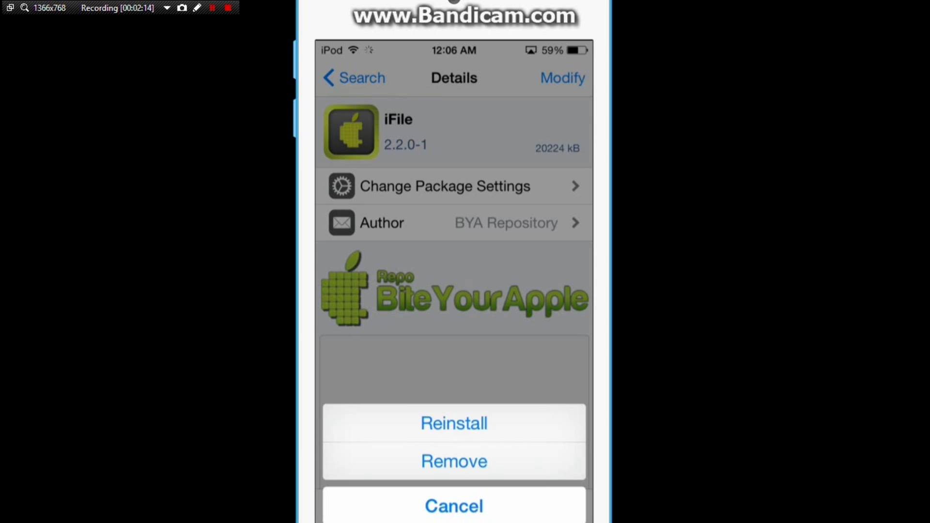
pyautogui.click(453, 505)
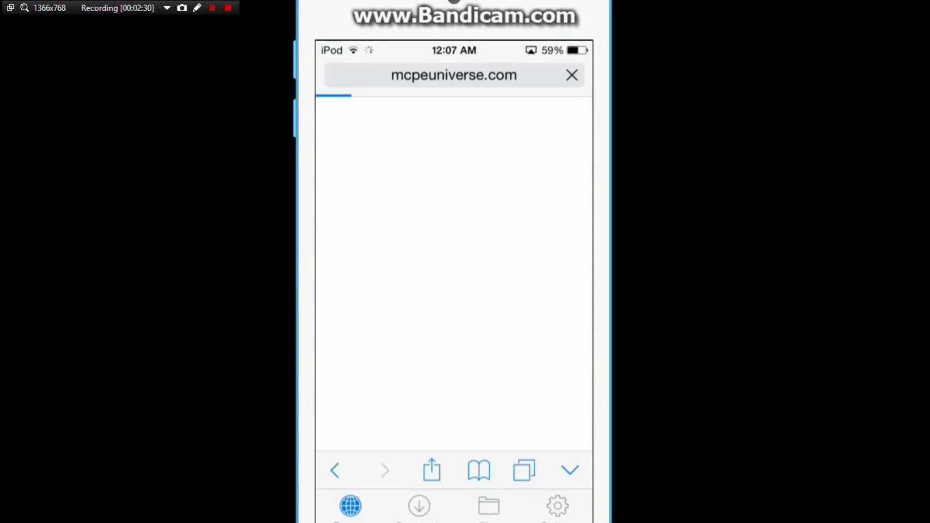
# - Check Downloads, return to the browser, and go back to the MCPEUniverse maps listing
pyautogui.click(419, 505)
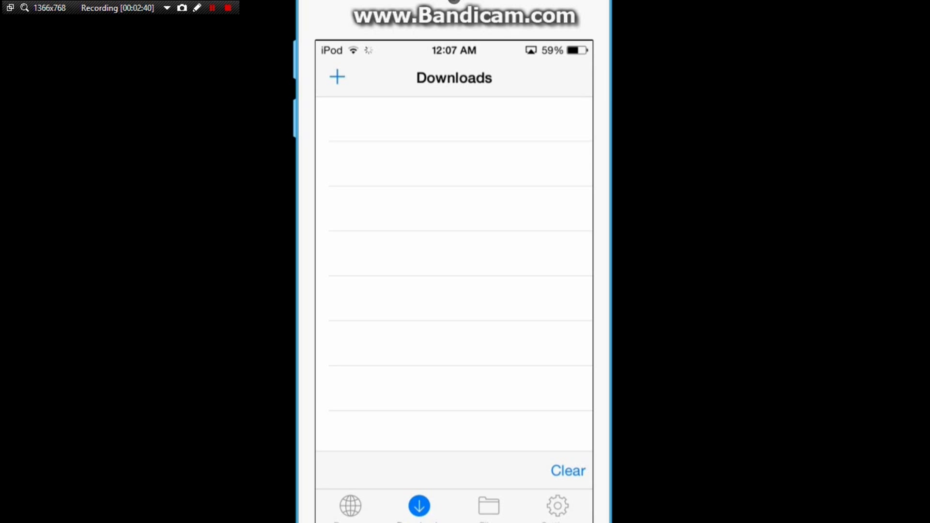
pyautogui.click(349, 506)
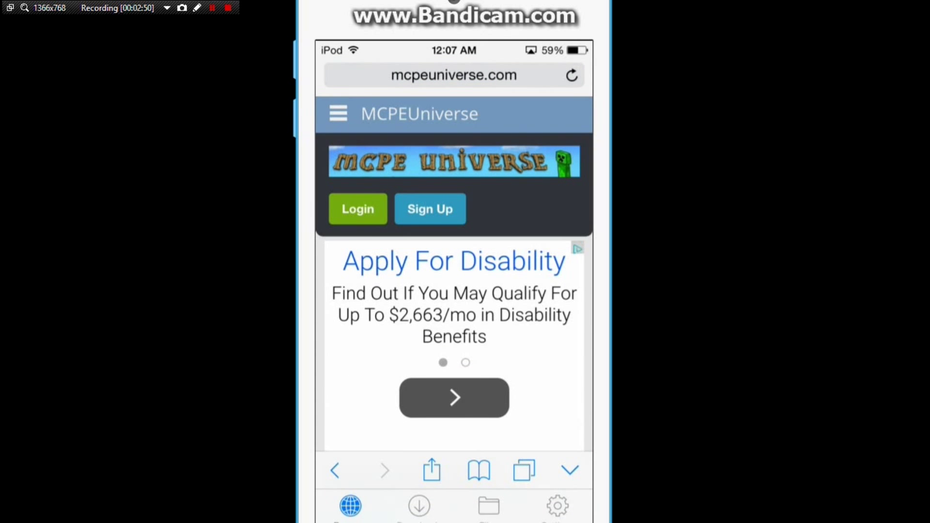
pyautogui.scroll(-3)
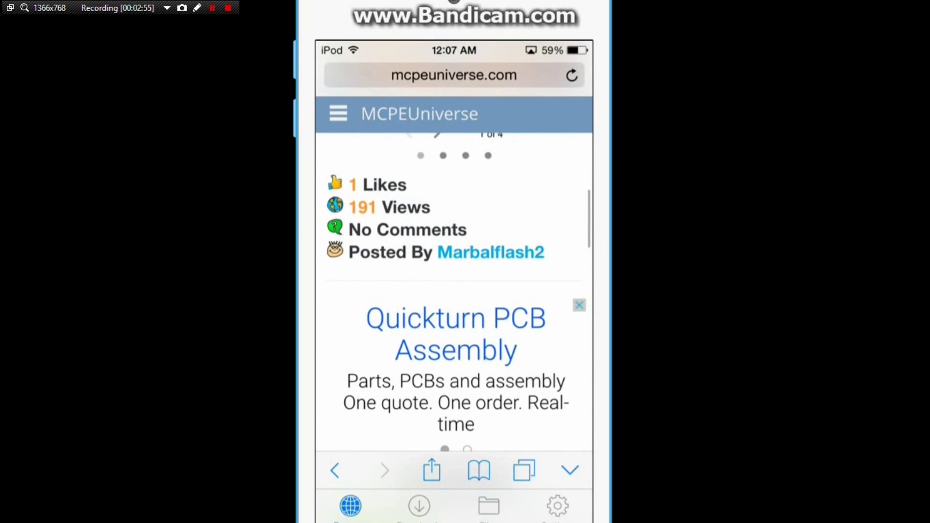
pyautogui.click(454, 74)
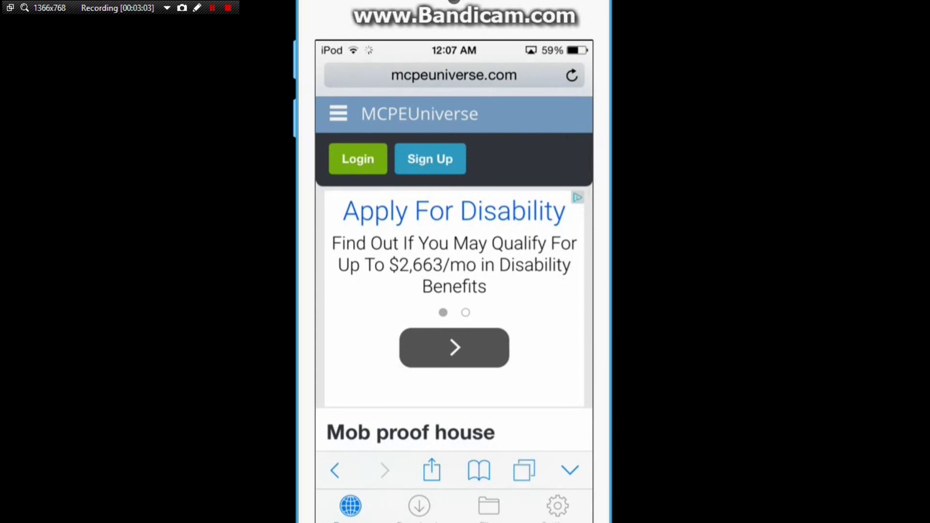
pyautogui.click(357, 158)
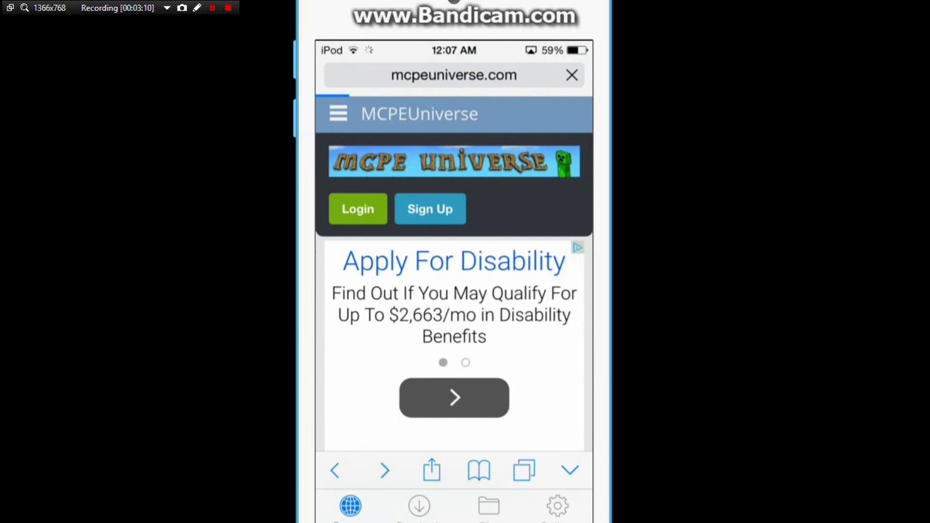
pyautogui.scroll(-3)
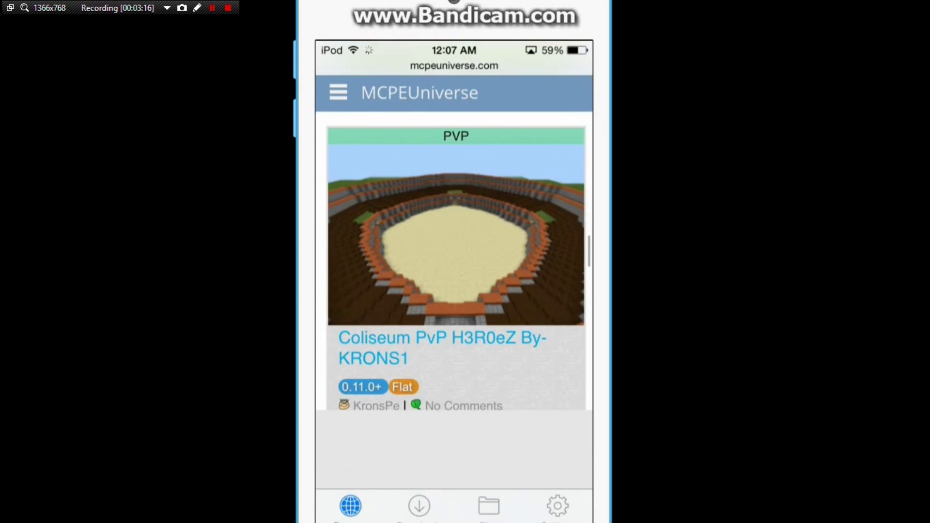
# - Browse an earlier listings page, scroll the survival map post, and follow its download link
pyautogui.scroll(-3)
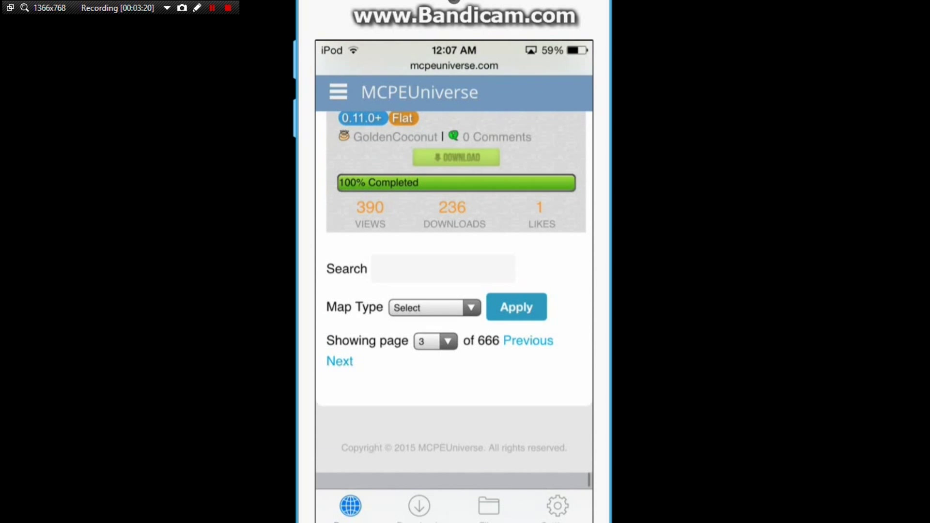
pyautogui.click(434, 340)
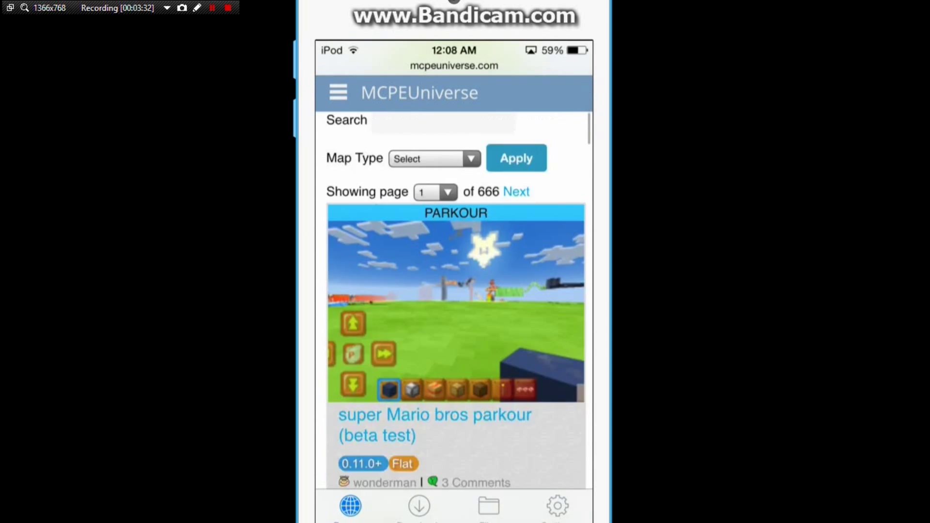
pyautogui.scroll(-3)
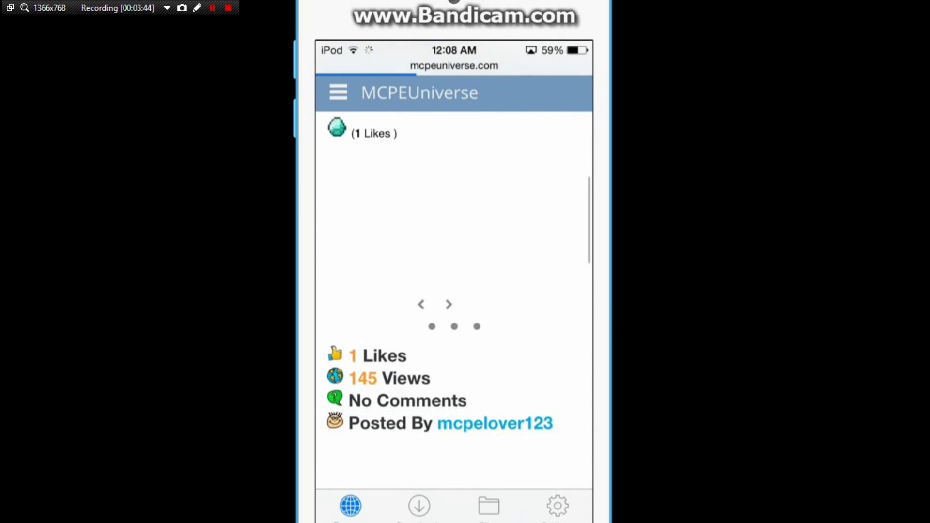
pyautogui.scroll(-3)
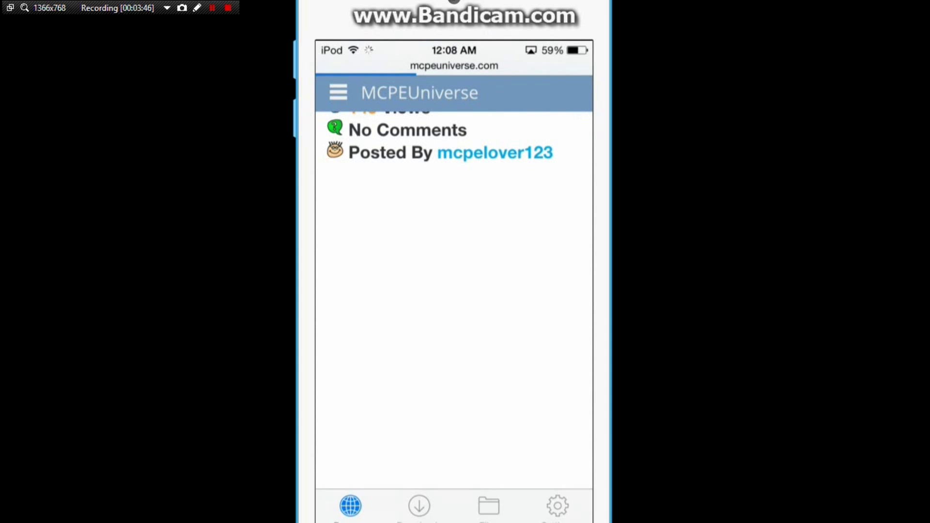
pyautogui.scroll(-3)
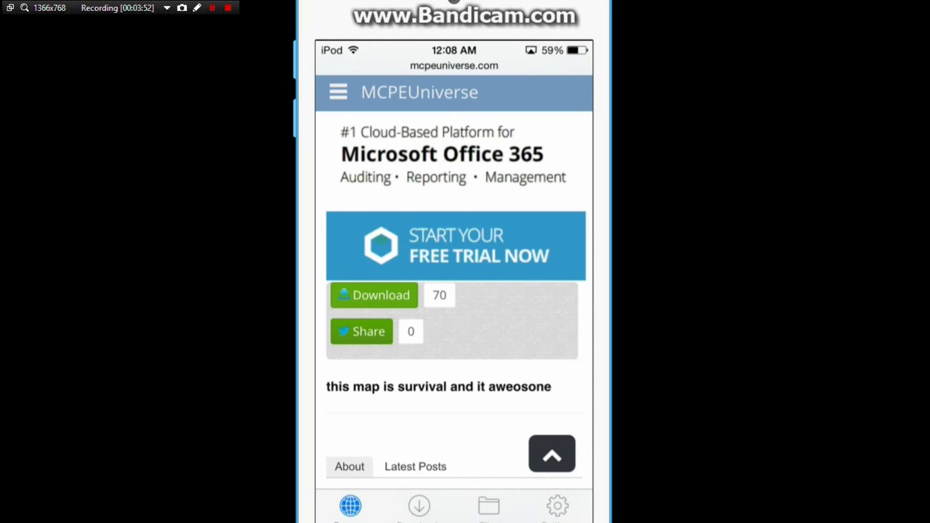
pyautogui.click(373, 295)
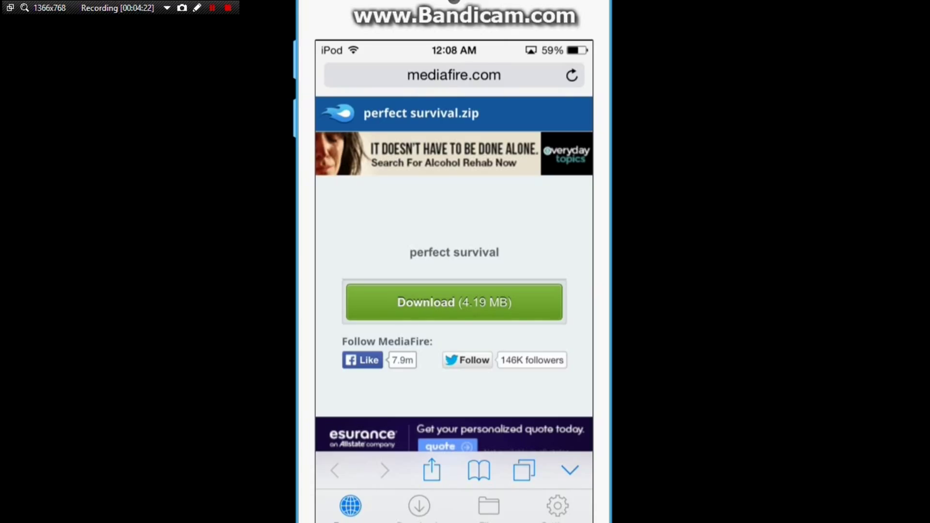
# - Download perfect survival.zip (4.19 MB) and save it under its own name
pyautogui.click(454, 302)
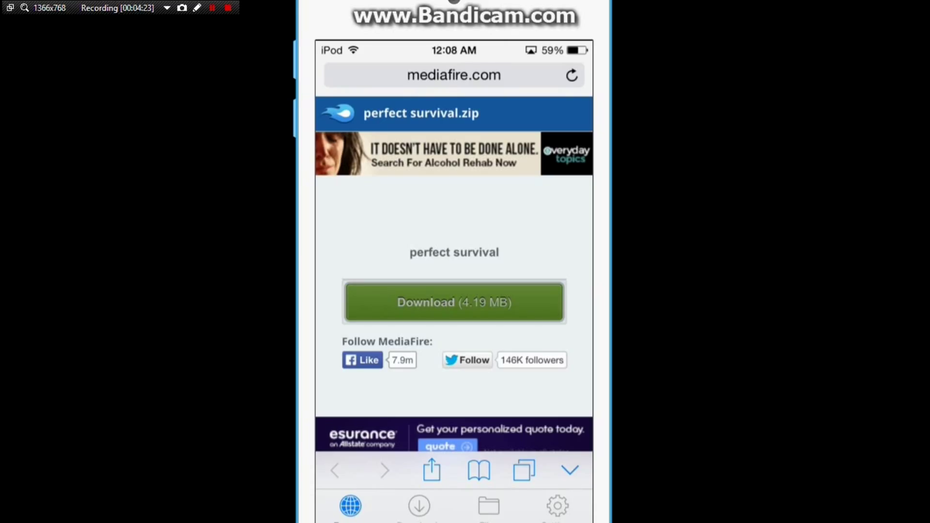
pyautogui.click(453, 301)
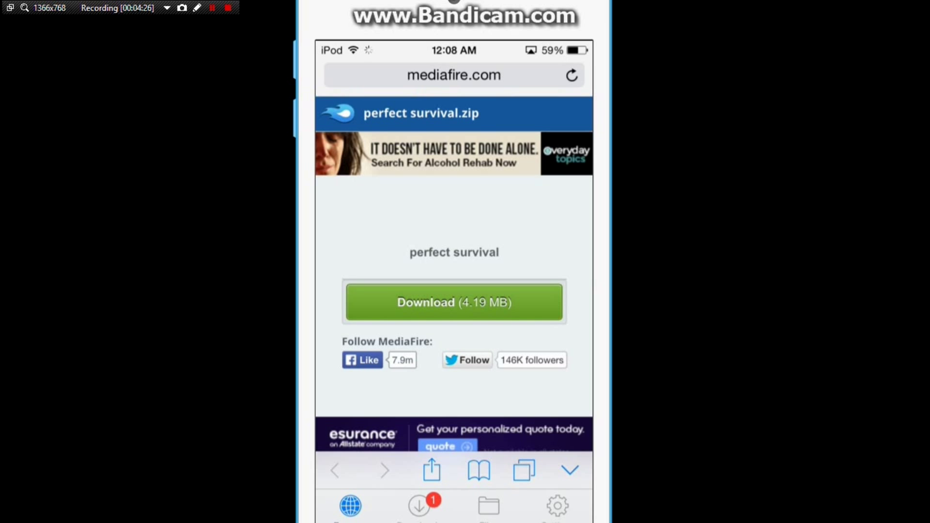
pyautogui.click(454, 302)
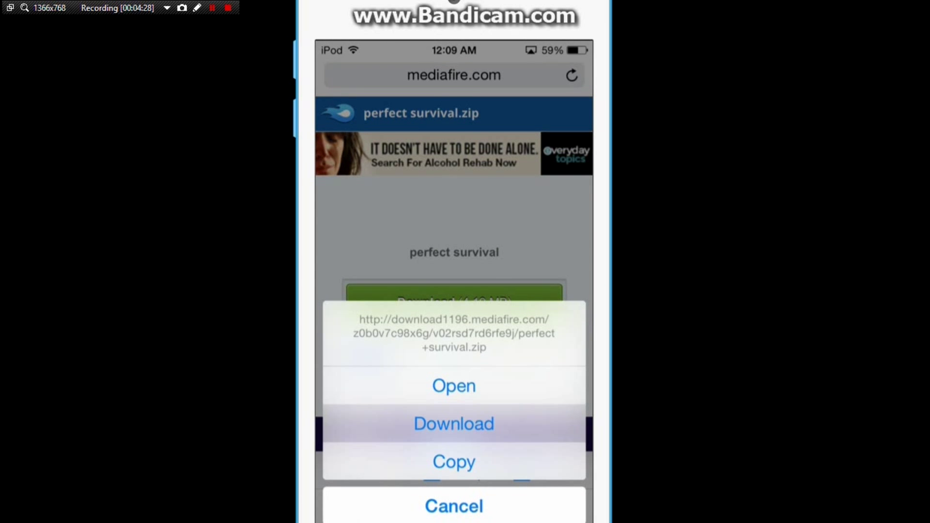
pyautogui.click(454, 423)
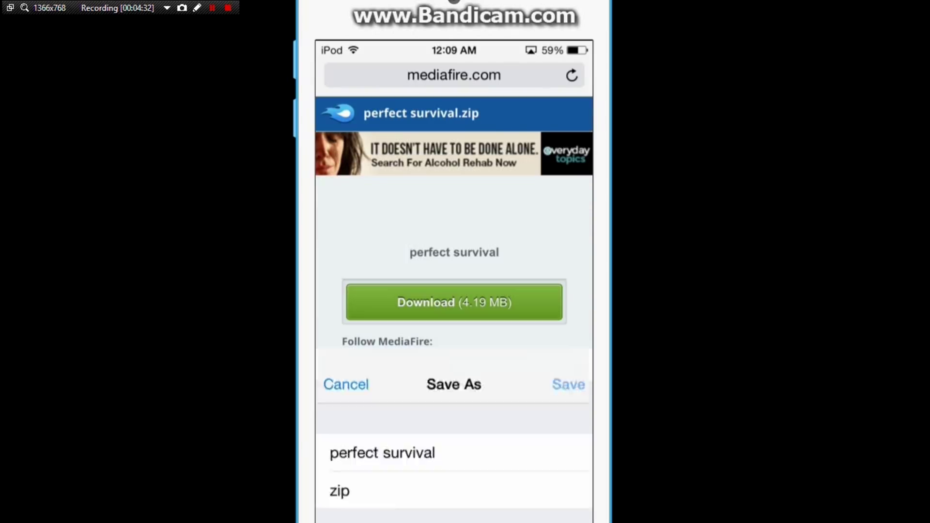
pyautogui.click(567, 384)
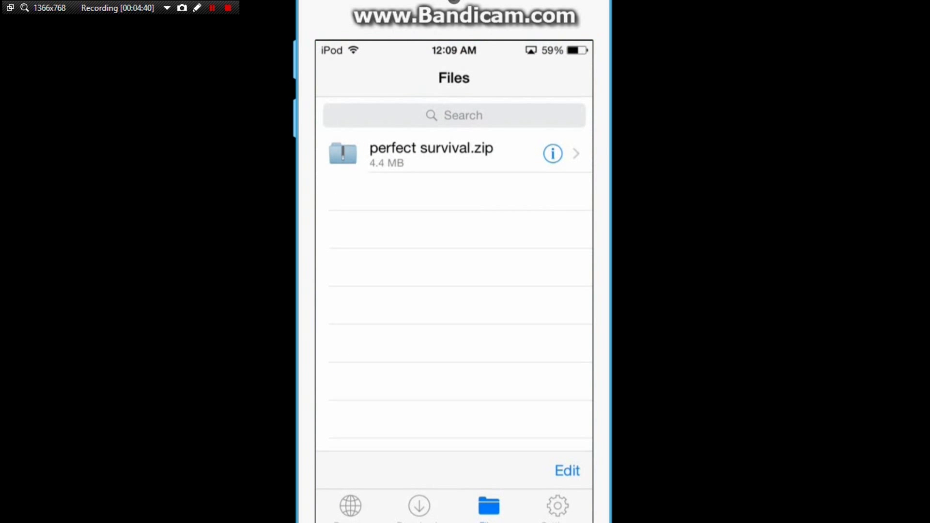
# - Unzip perfect survival.zip from the Files tab into a perfect survival folder
pyautogui.click(451, 153)
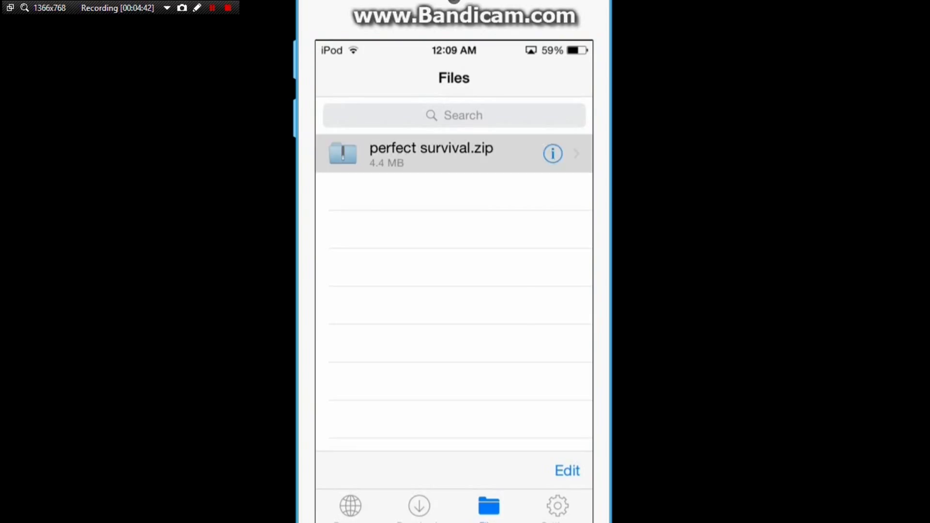
pyautogui.click(431, 153)
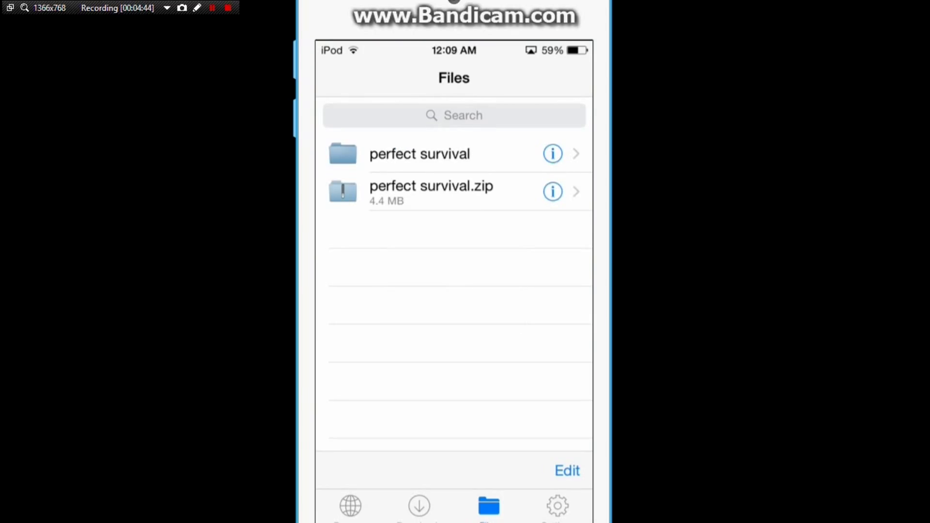
pyautogui.click(431, 186)
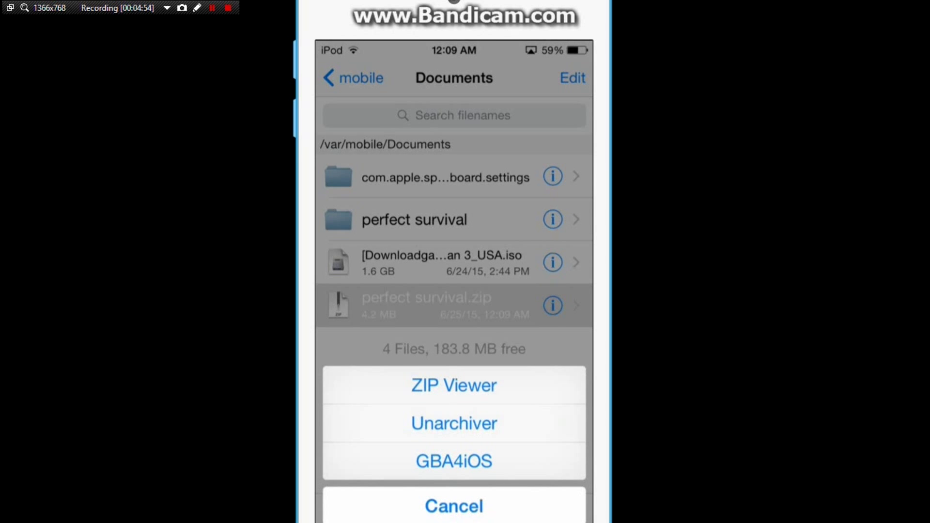
# - Unarchive the zip in Documents, delete it, and view the perfect survival folder's attributes
pyautogui.click(453, 423)
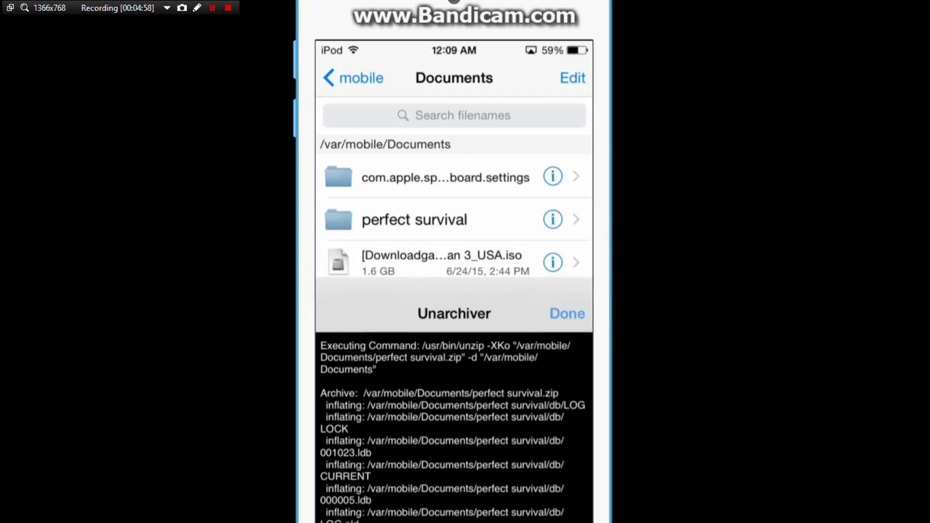
pyautogui.click(567, 313)
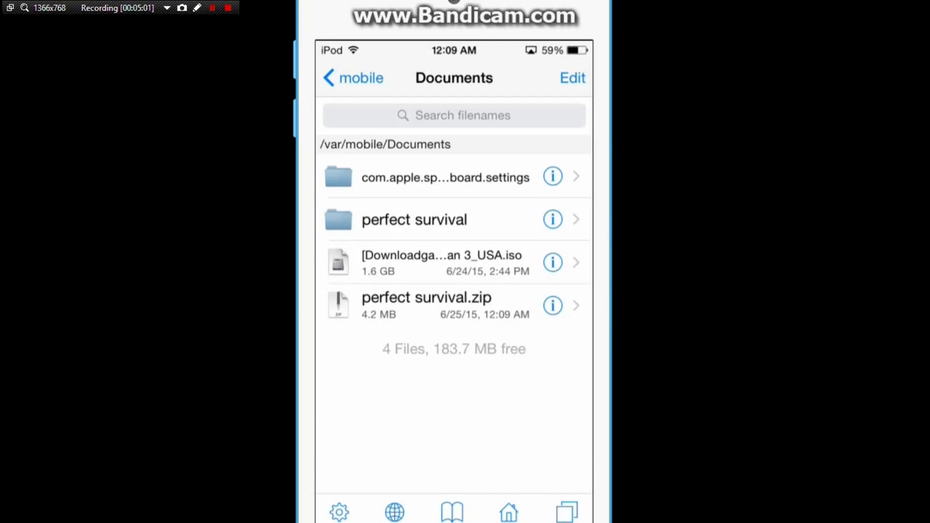
pyautogui.click(572, 78)
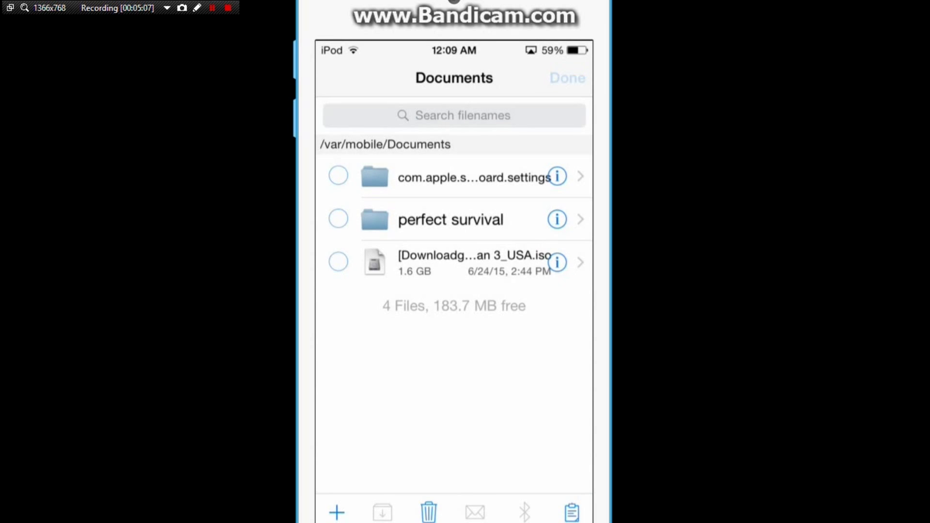
pyautogui.click(557, 219)
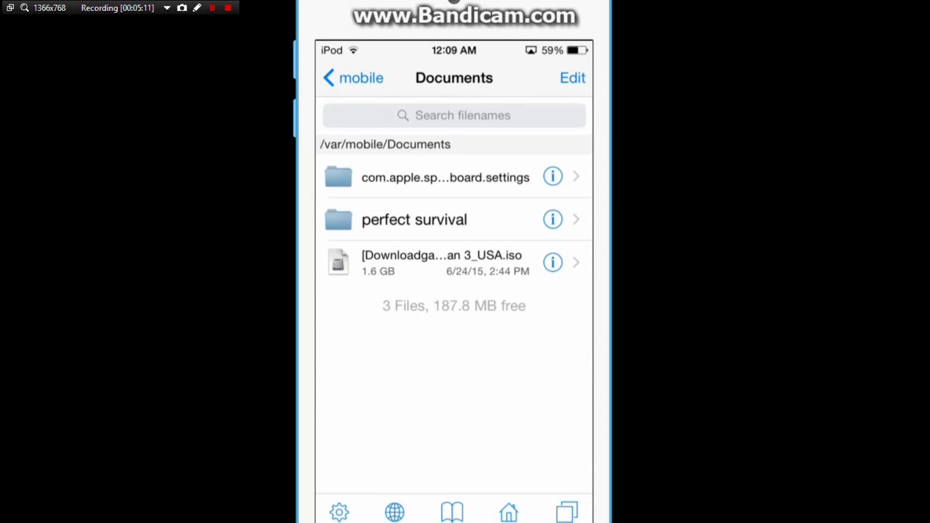
pyautogui.click(552, 219)
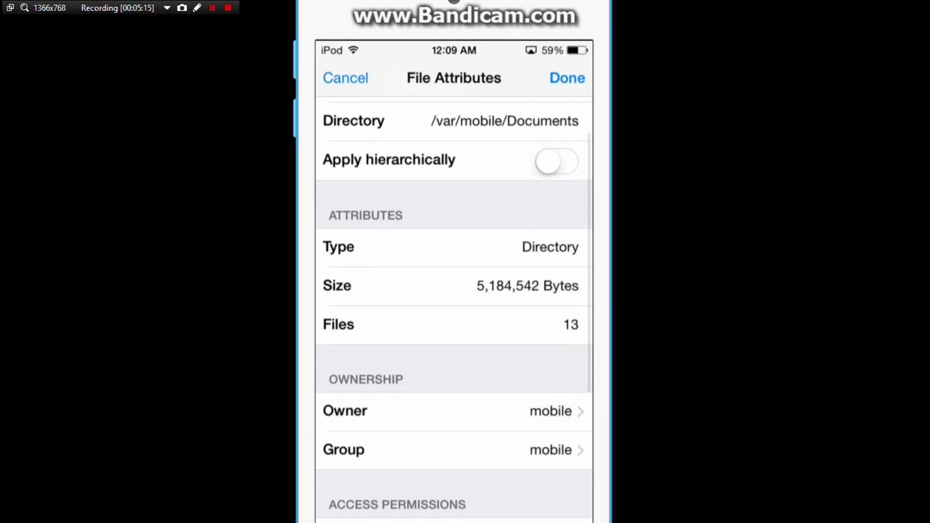
# - Inspect levelname.txt and level.dat attributes in perfect survival, changing levelname.txt's owner
pyautogui.scroll(-3)
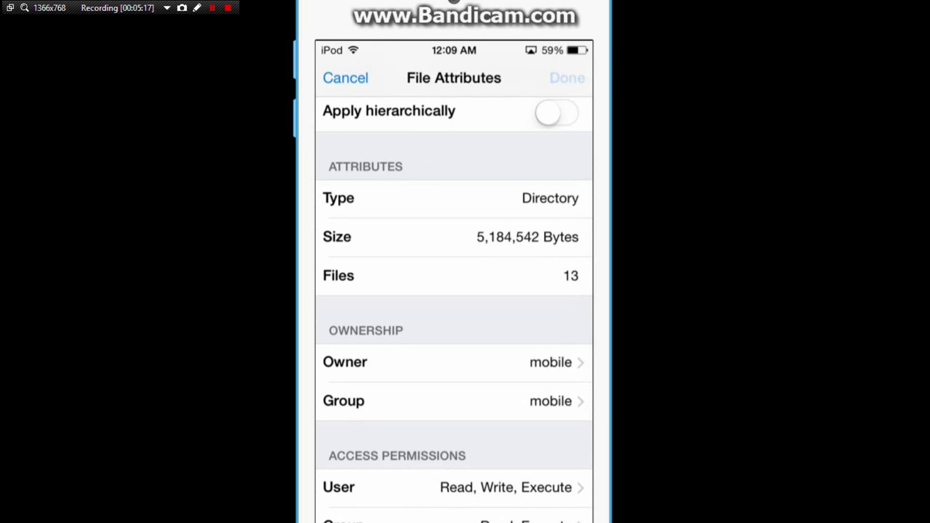
pyautogui.click(345, 78)
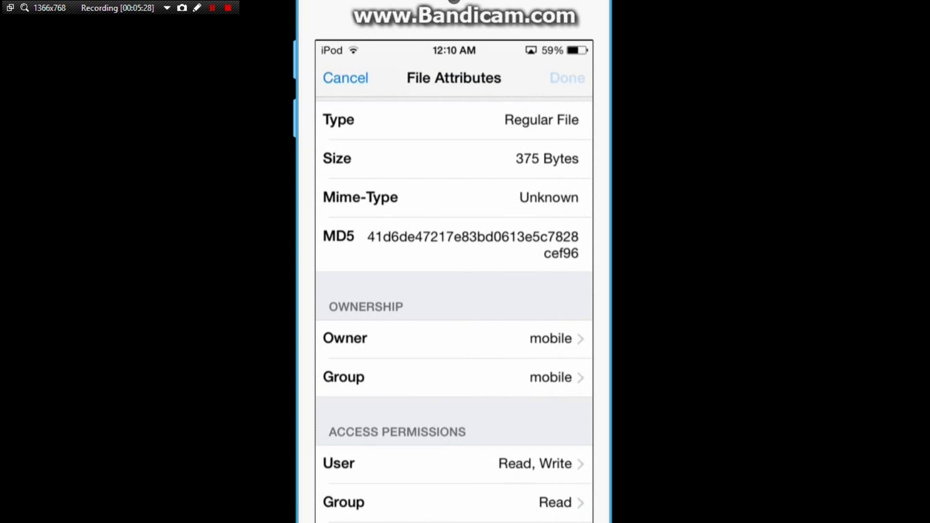
pyautogui.click(345, 77)
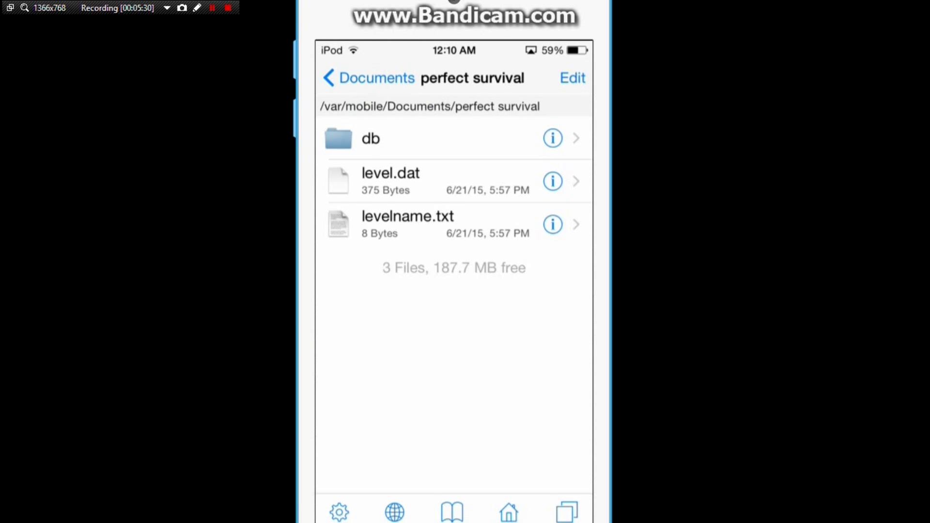
pyautogui.click(552, 224)
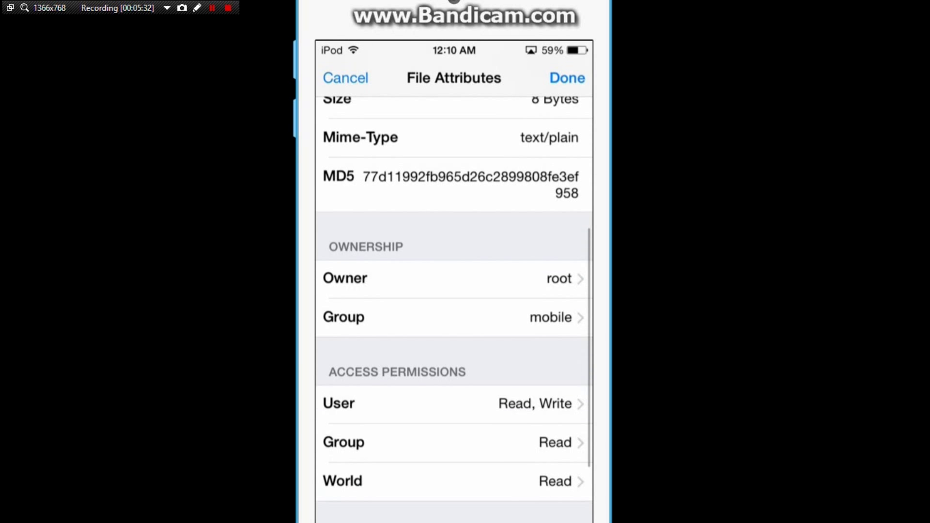
pyautogui.click(454, 278)
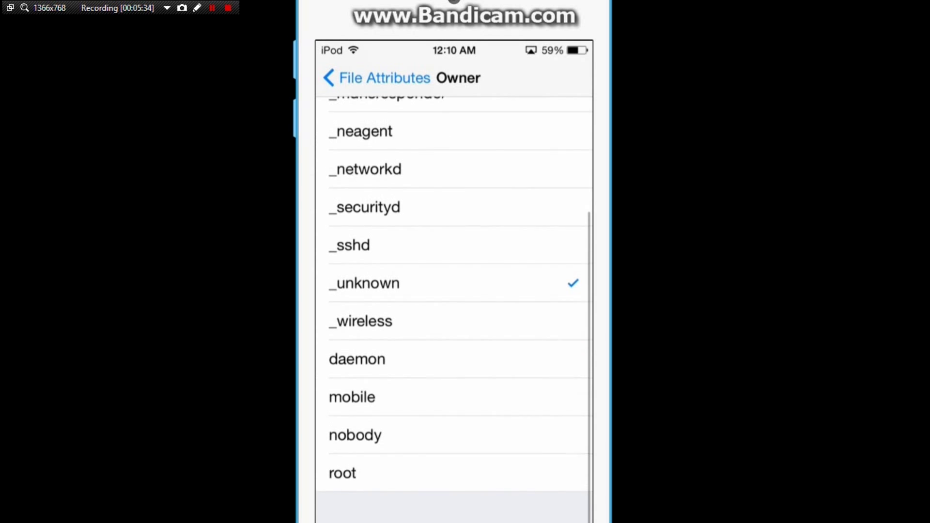
pyautogui.click(351, 397)
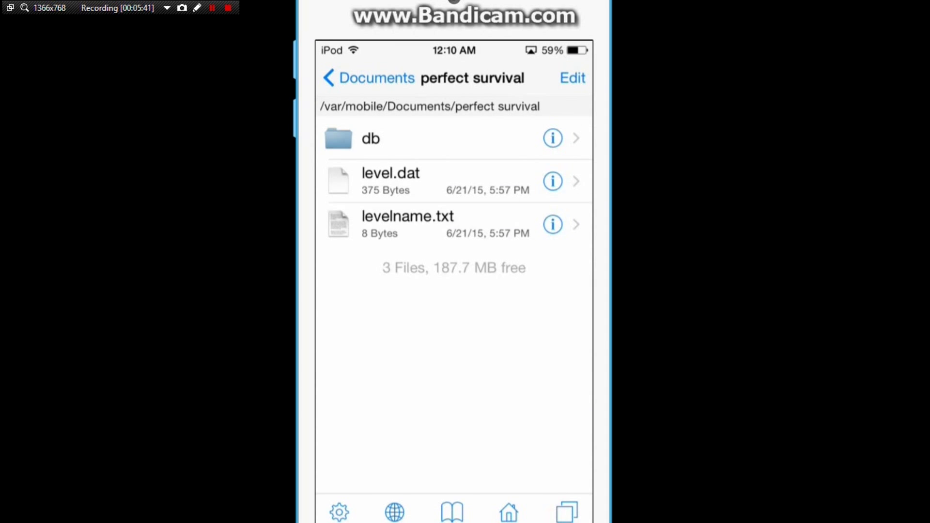
pyautogui.click(552, 181)
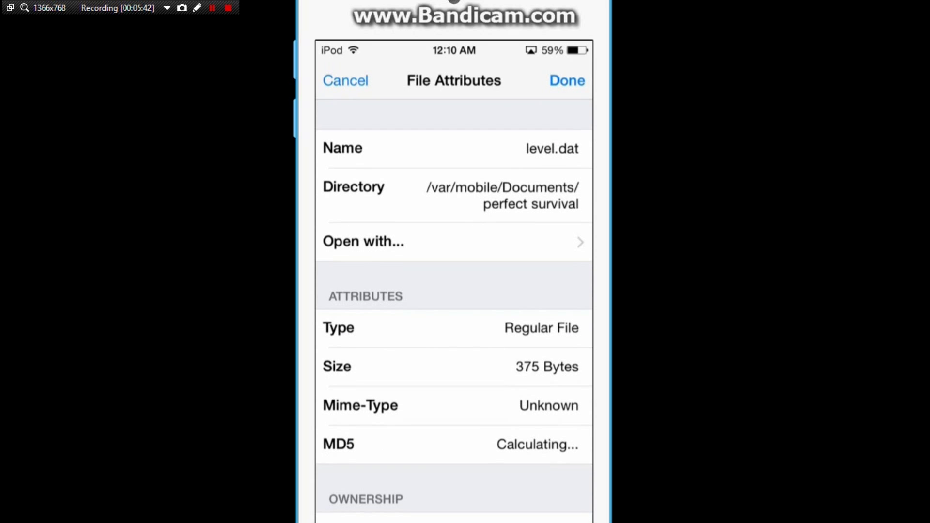
pyautogui.click(346, 80)
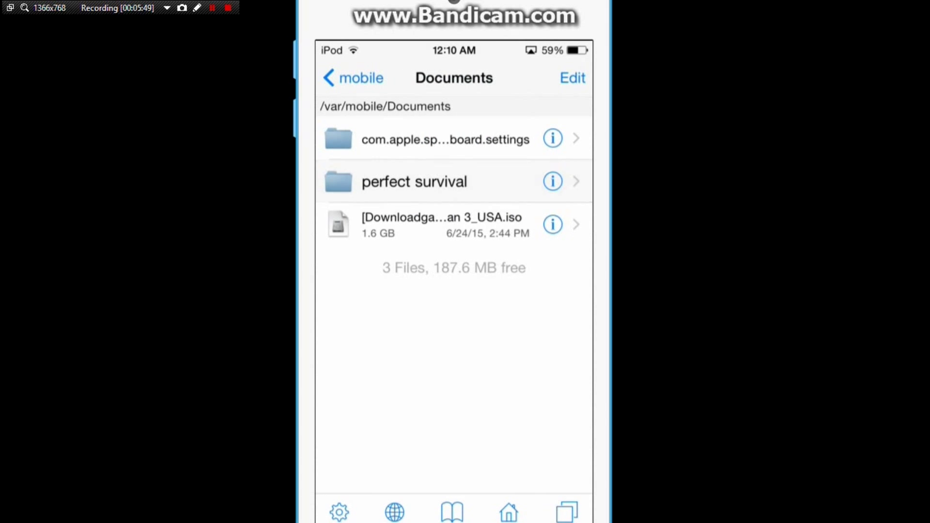
pyautogui.click(552, 180)
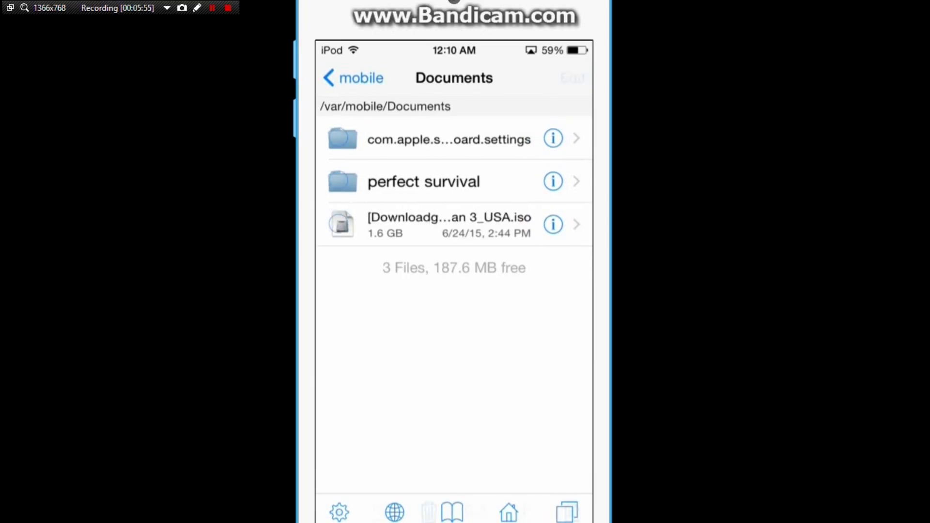
# - Browse from Documents up to mobile, then into Containers > Data > Application
pyautogui.click(451, 181)
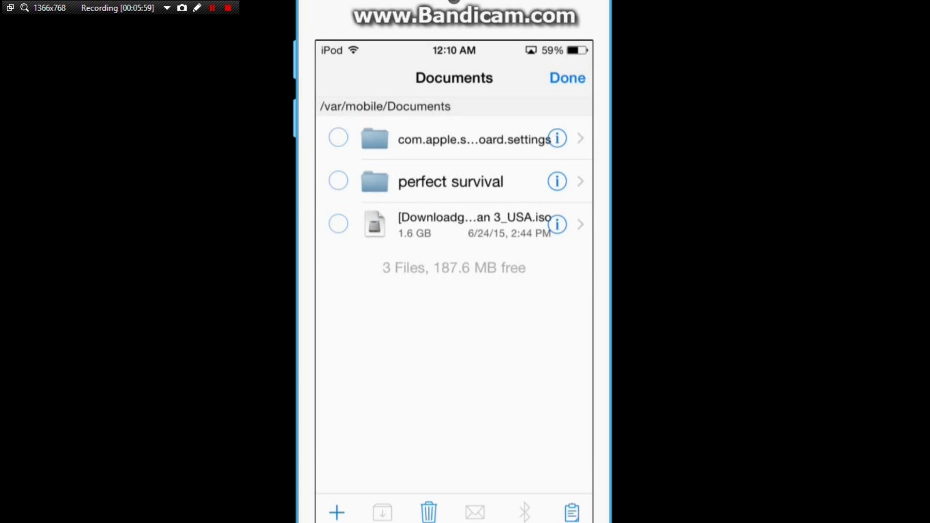
pyautogui.click(341, 78)
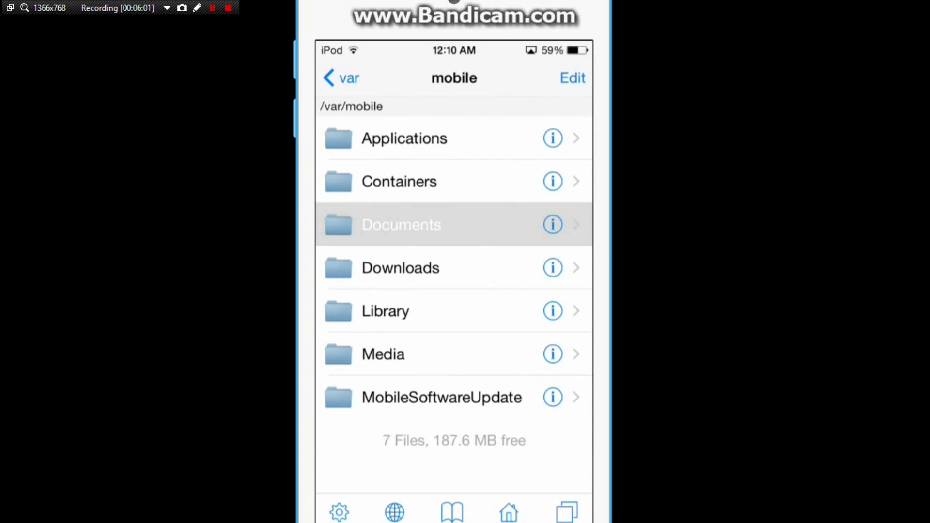
pyautogui.click(399, 181)
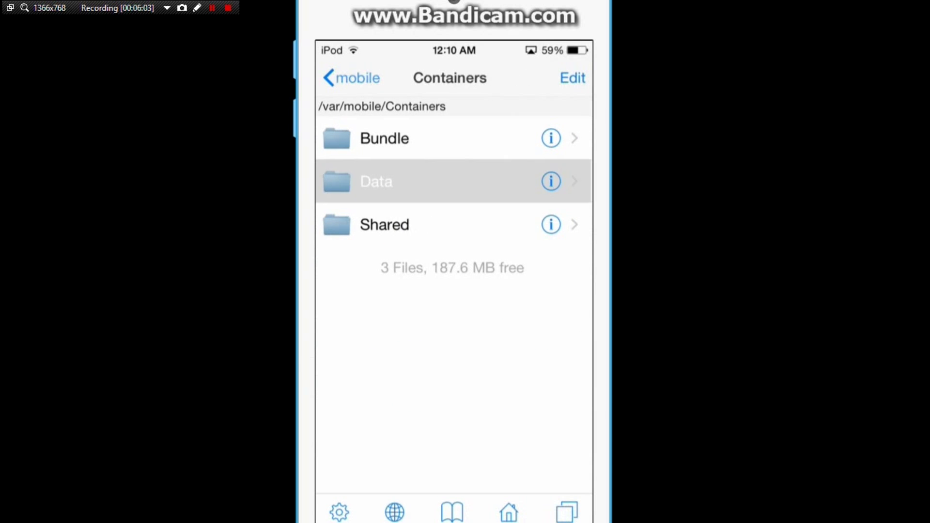
pyautogui.click(376, 182)
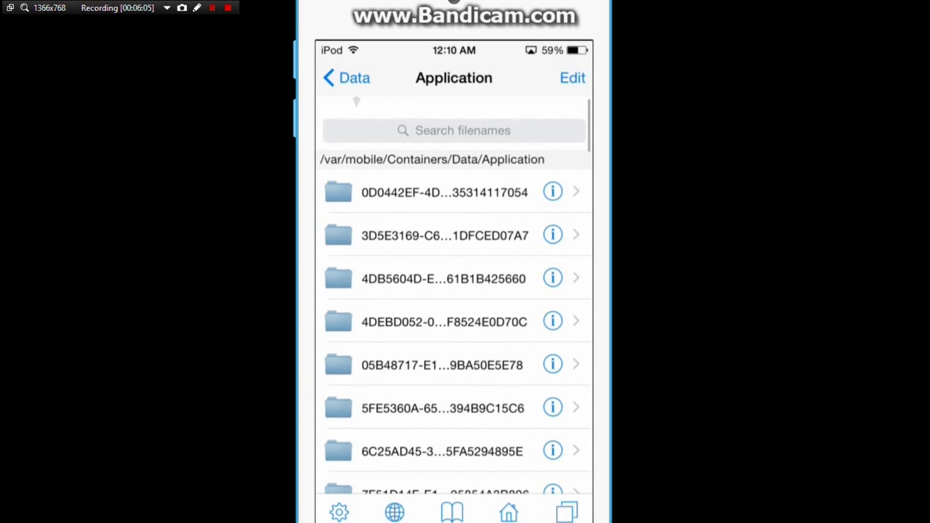
# - Run a Hierarchy filename search for com.mojang across all app data folders
pyautogui.click(453, 130)
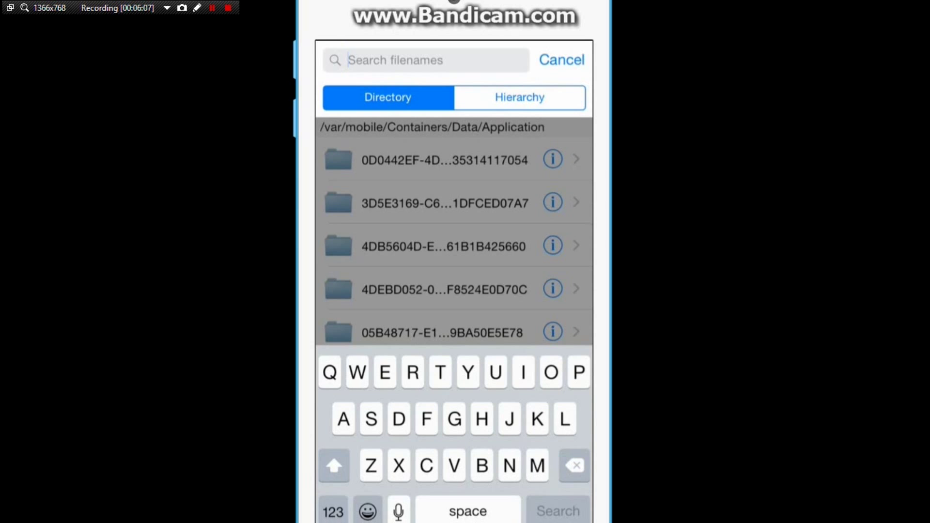
pyautogui.click(518, 97)
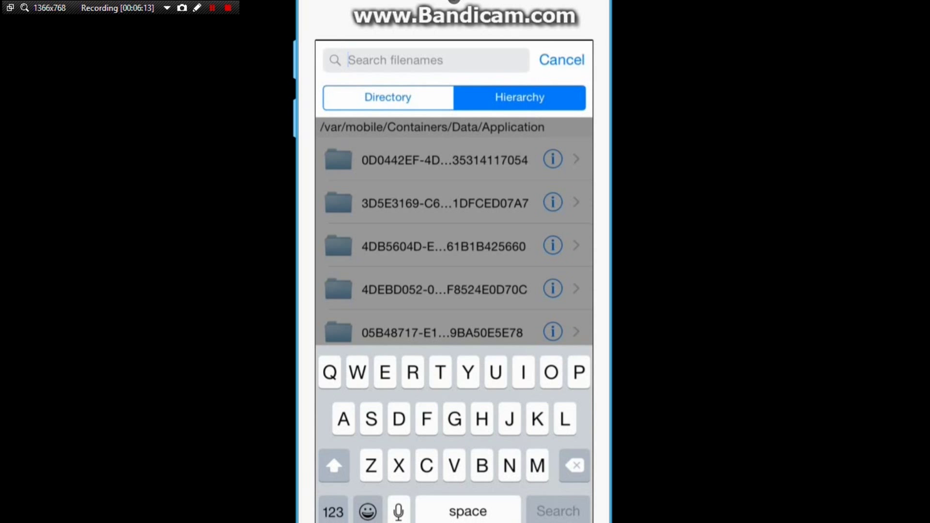
pyautogui.write('d')
pyautogui.write('com.mojang')
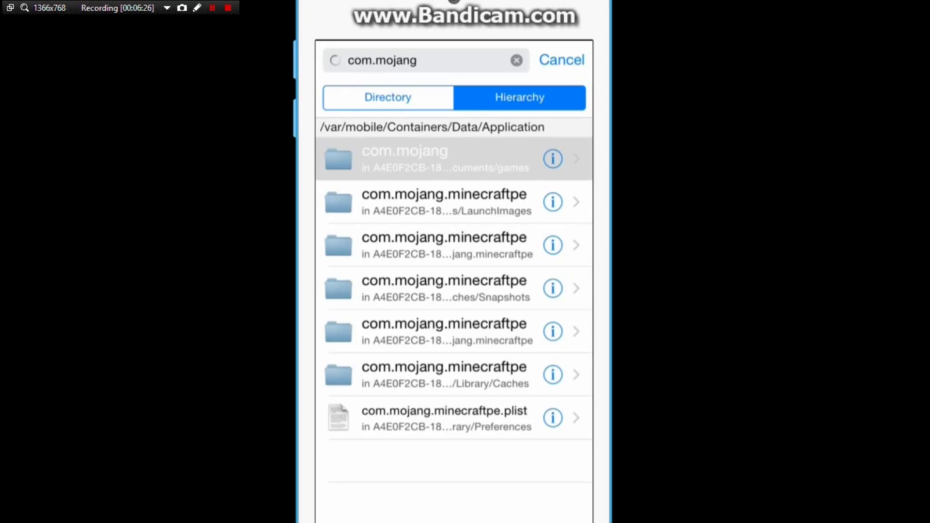
# - Paste the perfect survival folder into com.mojang > minecraftWorlds, then return to the home screen
pyautogui.click(404, 158)
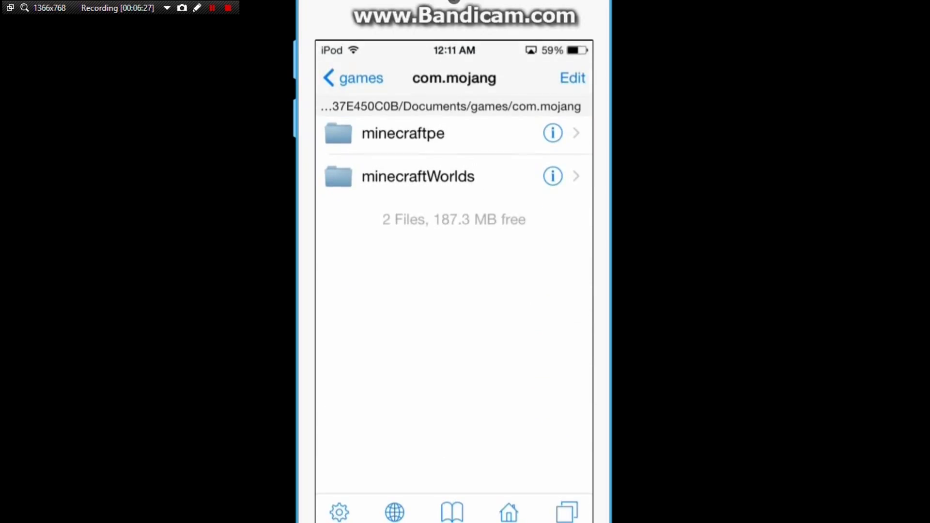
pyautogui.click(417, 176)
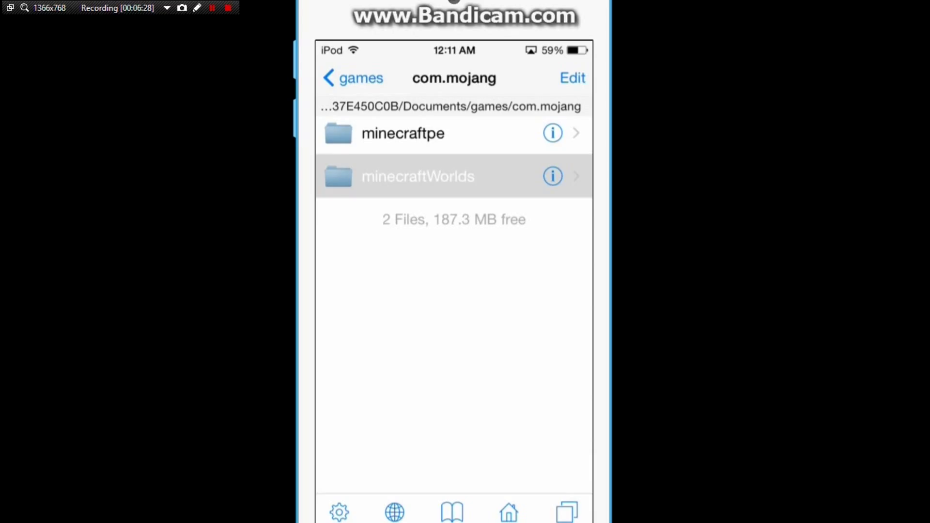
pyautogui.click(417, 176)
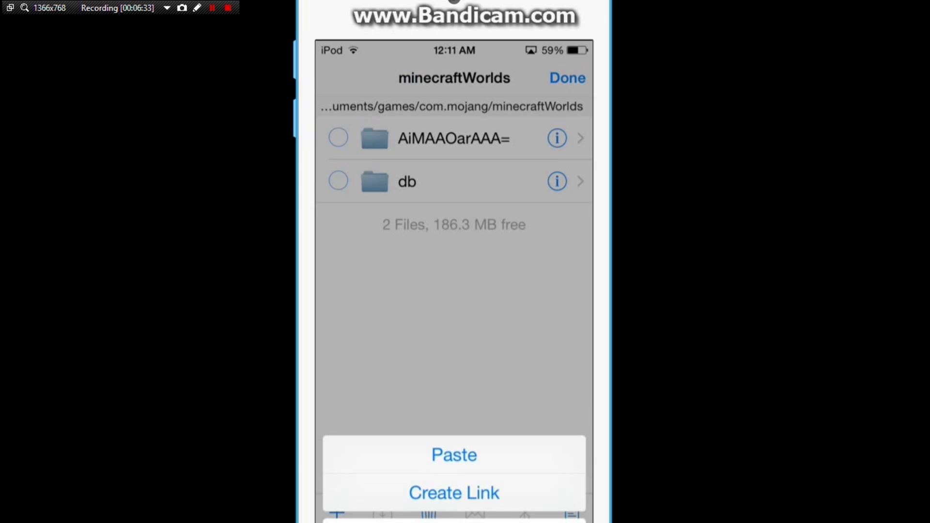
pyautogui.click(454, 454)
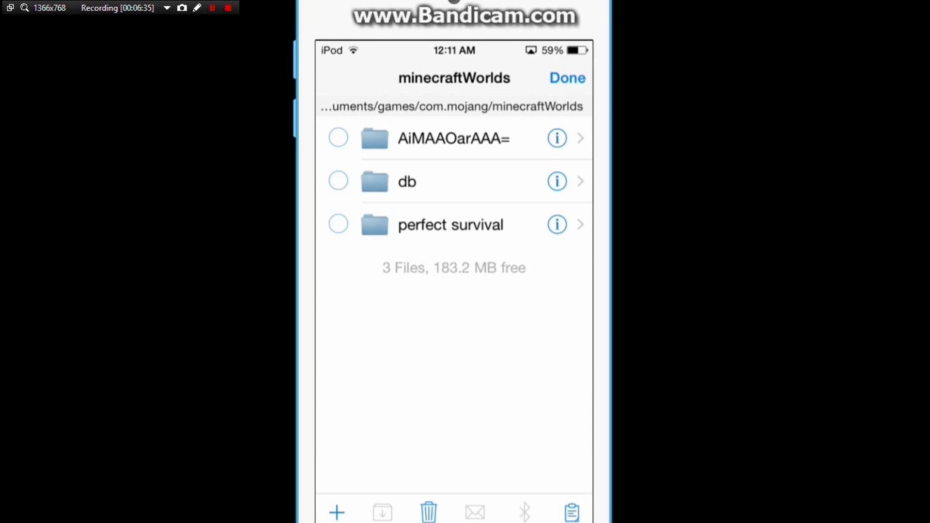
pyautogui.click(566, 77)
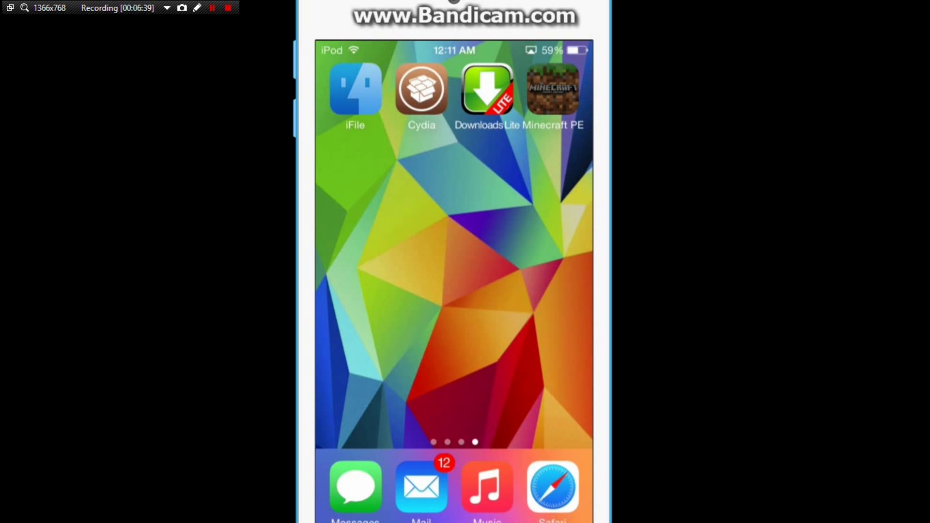
# - Launch Minecraft PE, see only 'join' and 'My World' listed, then quit and relaunch it
pyautogui.click(551, 89)
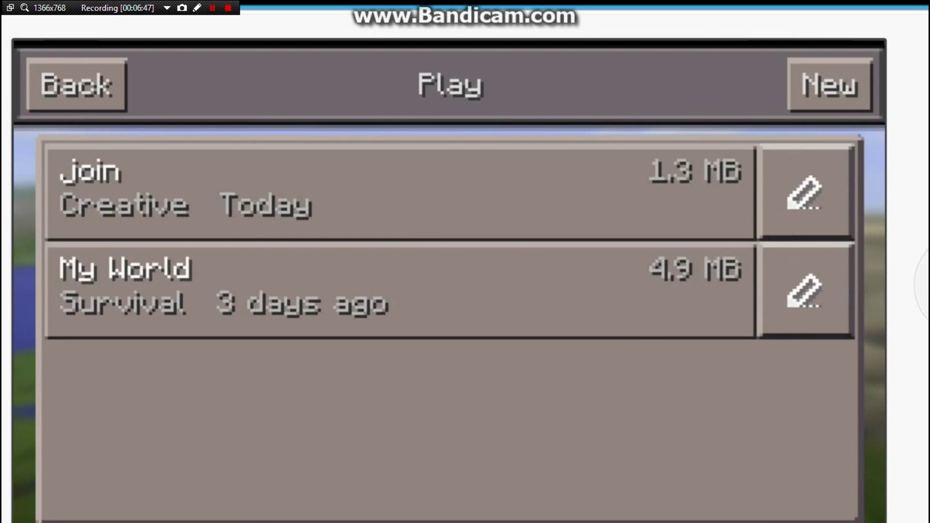
pyautogui.click(75, 85)
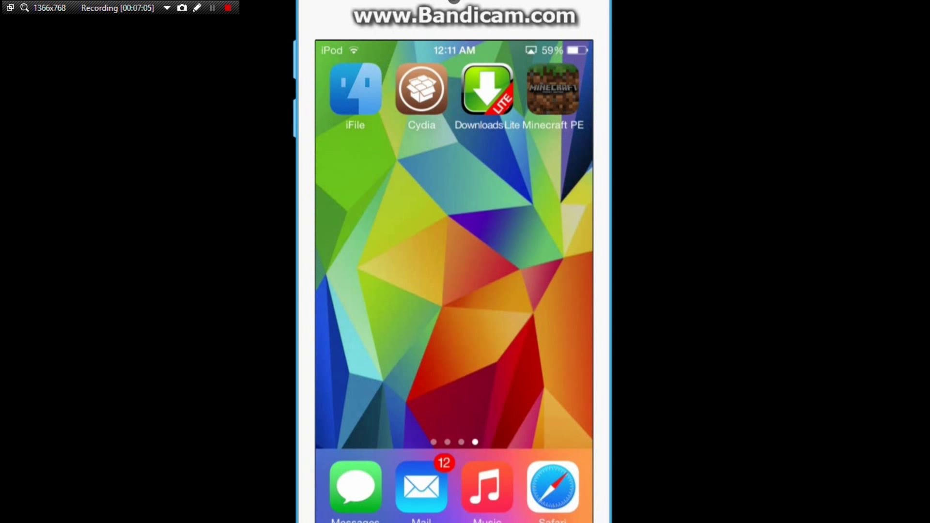
pyautogui.click(552, 89)
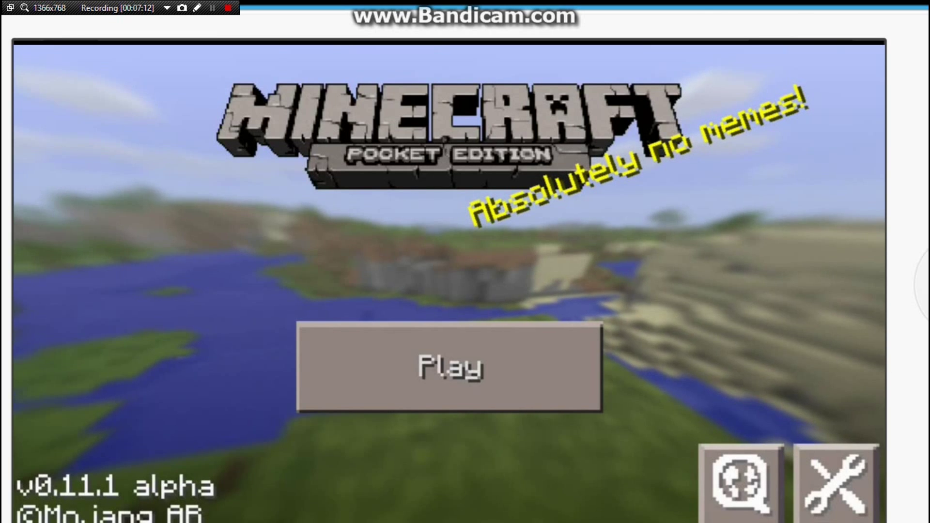
# - Reopen the Play worlds list until My World shows as 4.5 MB Survival, saved today
pyautogui.click(449, 366)
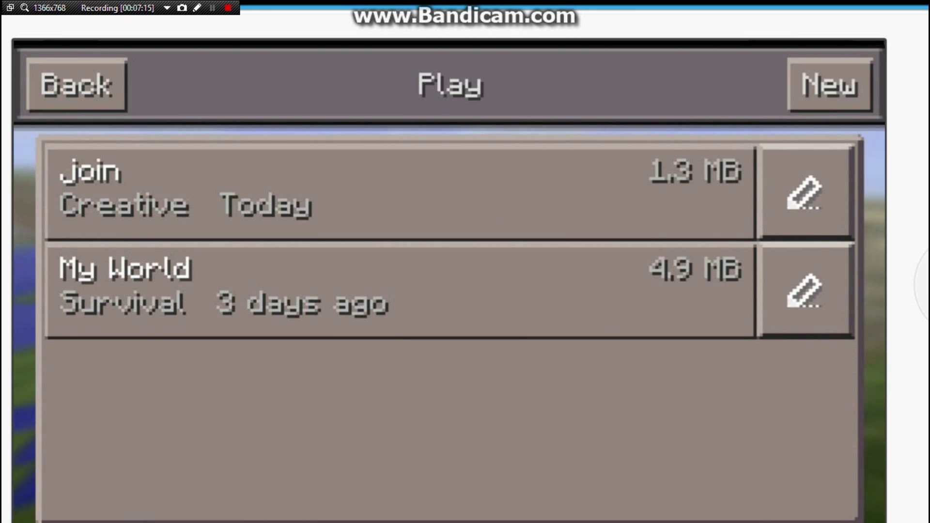
pyautogui.click(208, 8)
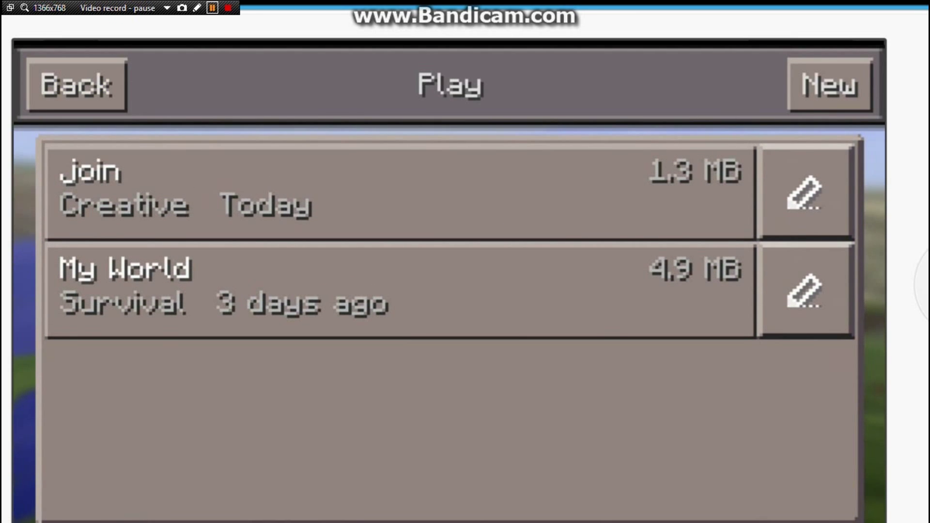
pyautogui.click(76, 85)
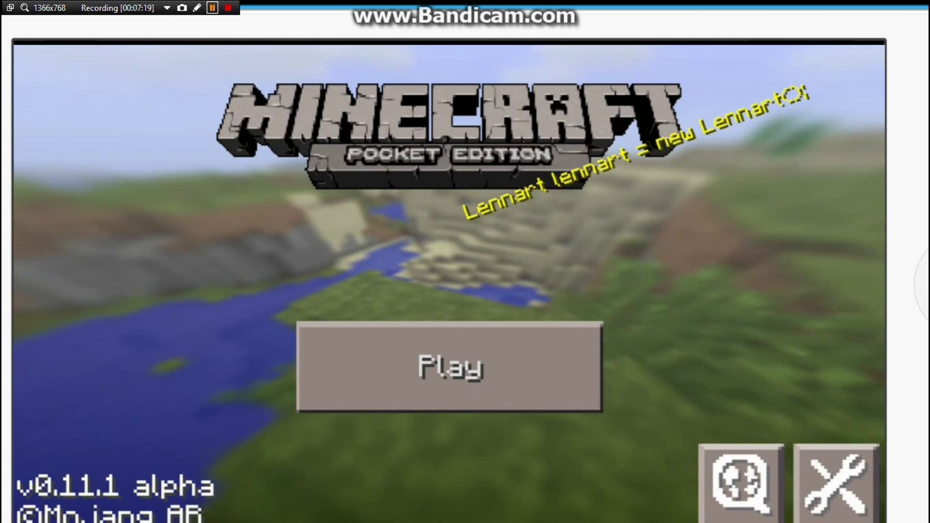
pyautogui.click(450, 367)
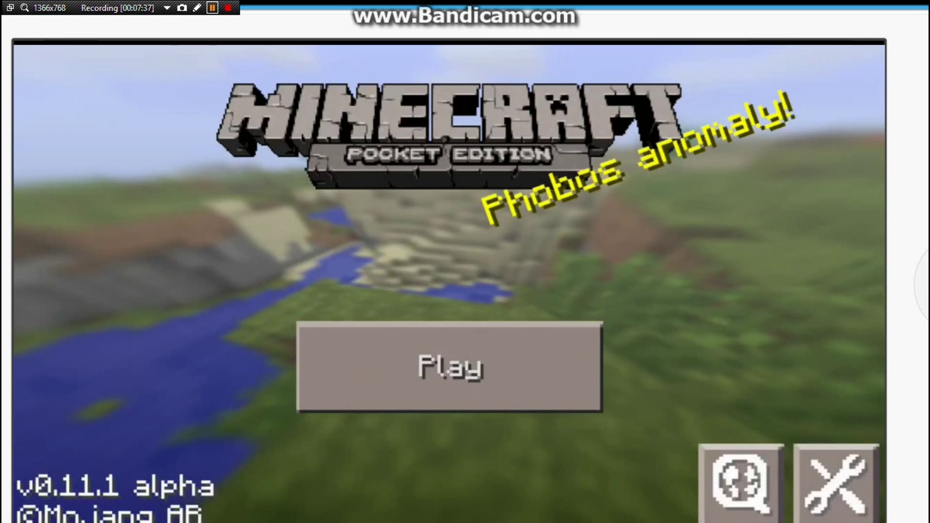
pyautogui.click(450, 366)
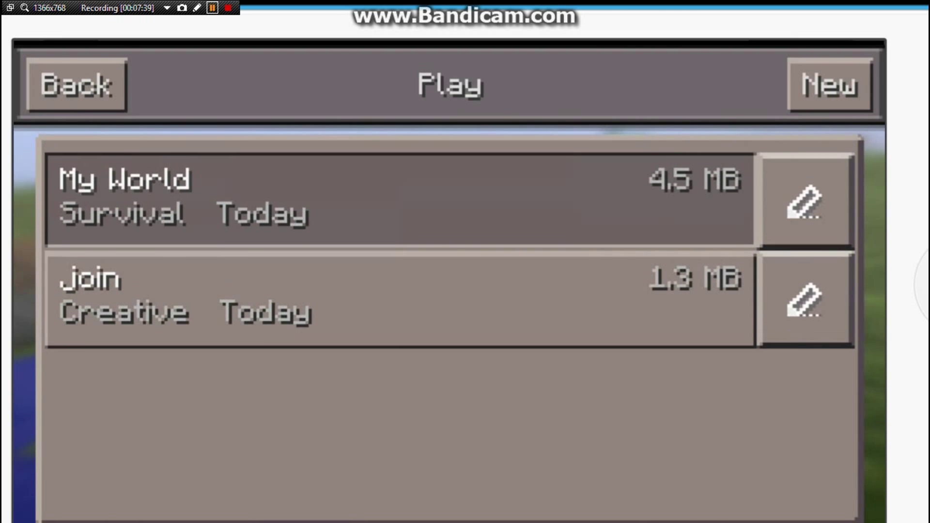
pyautogui.click(75, 85)
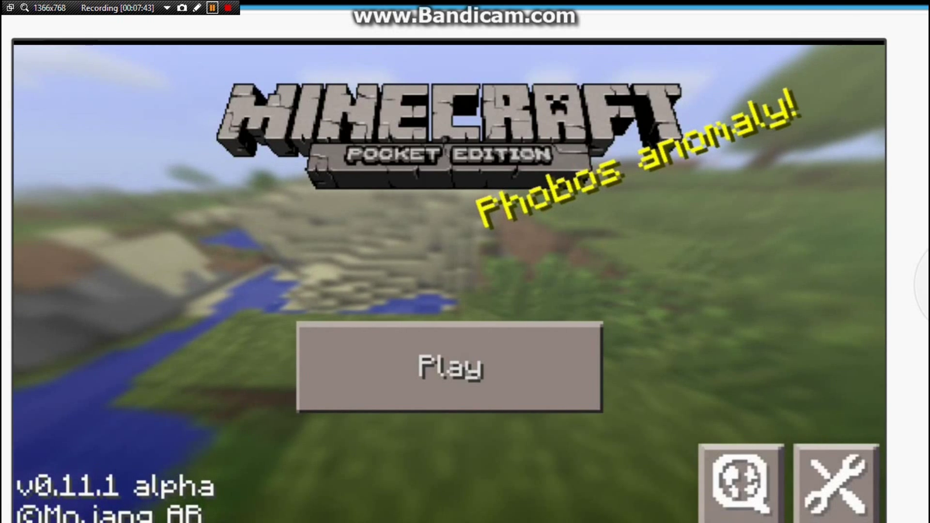
pyautogui.click(449, 366)
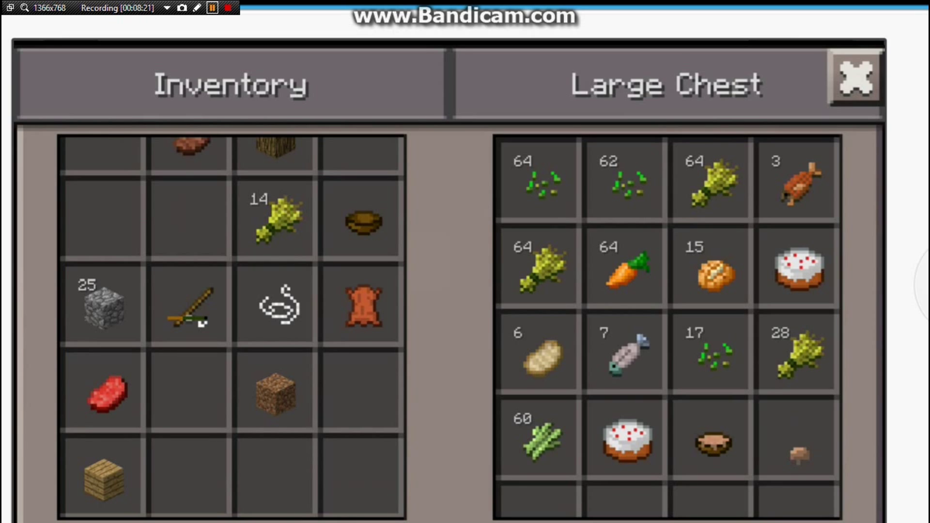
# - Close the Large Chest of food to return to the torch-lit stone room
pyautogui.click(853, 79)
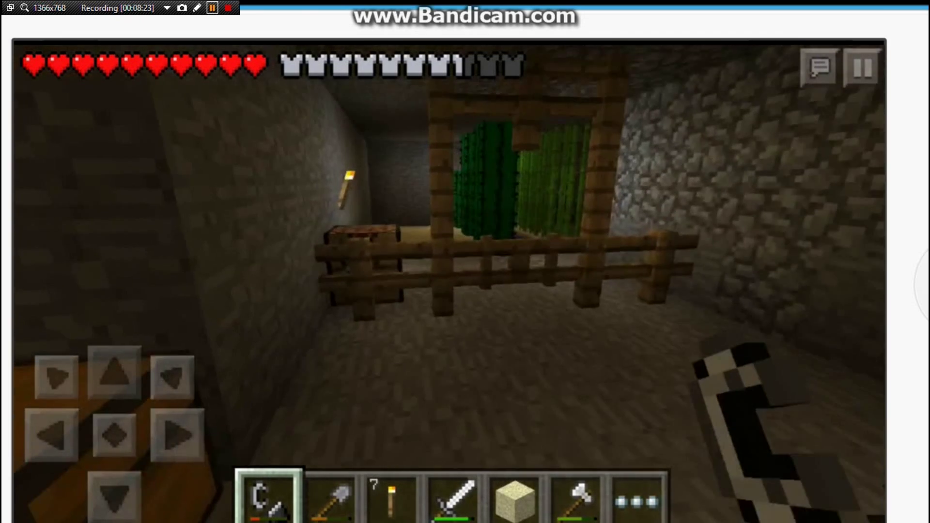